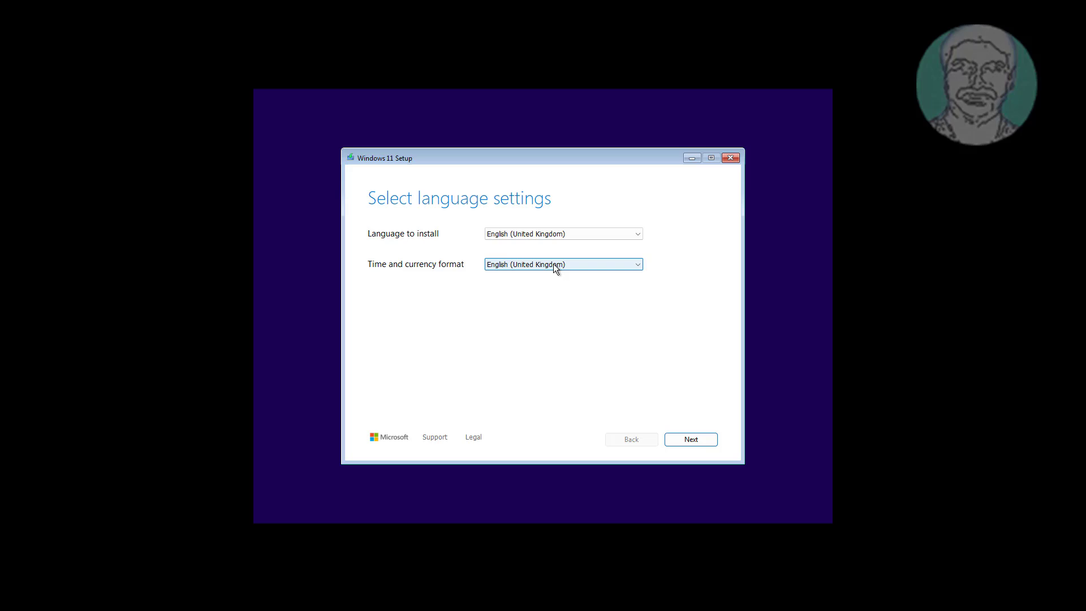
Step: Choose English (United States) format in Windows 11 Setup and take the Repair my PC path
left_click(563, 264)
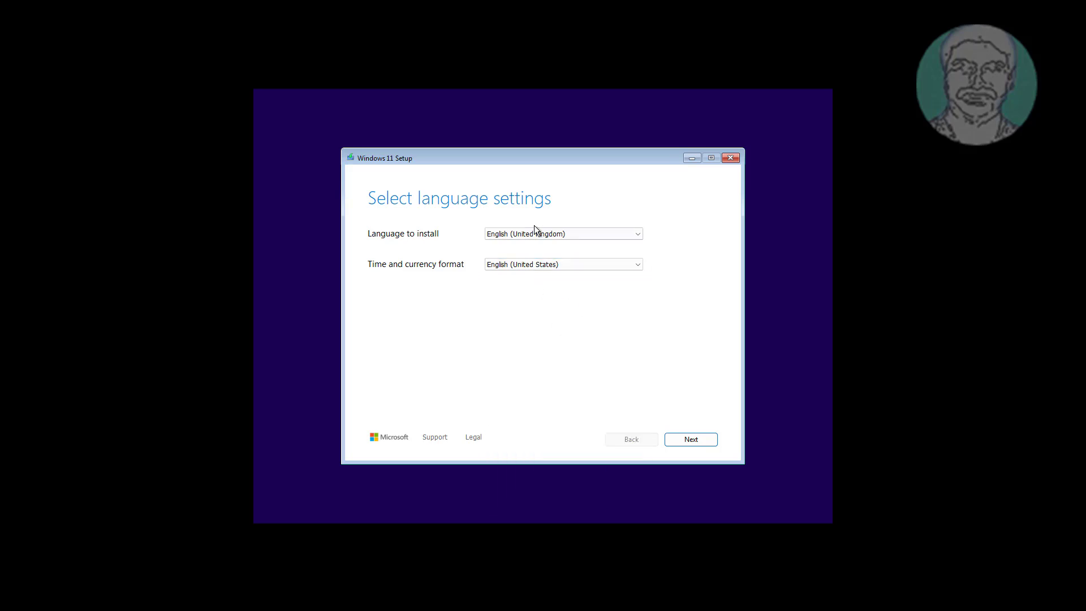
left_click(690, 439)
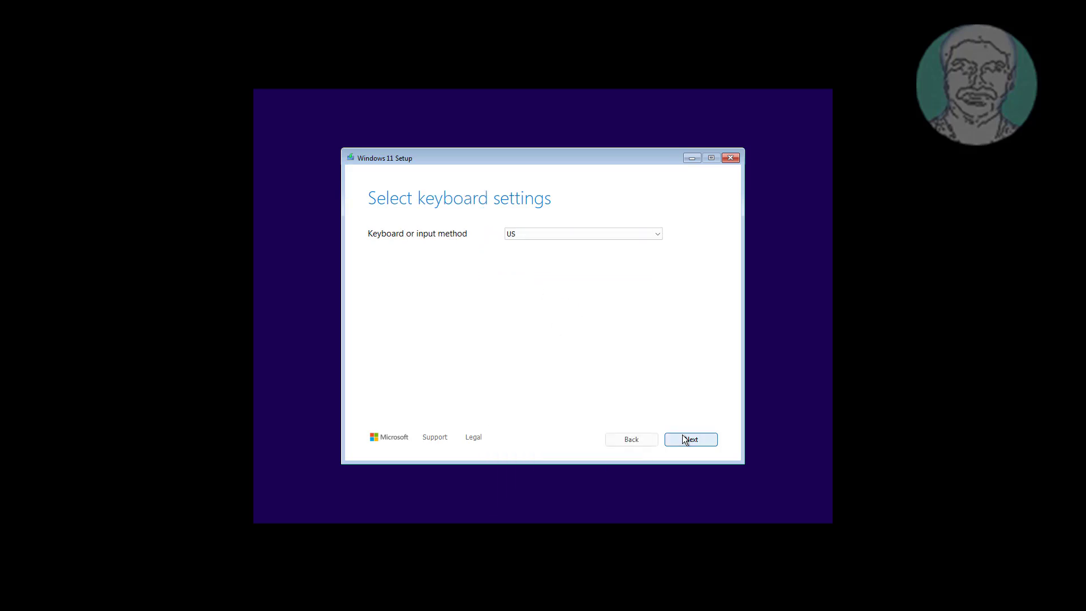
left_click(691, 439)
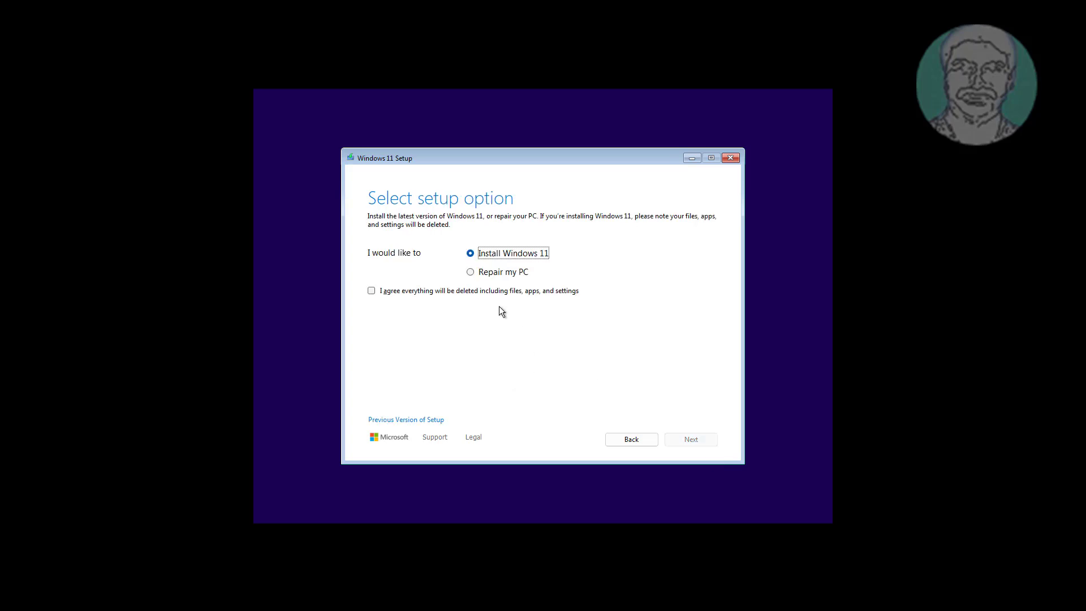
left_click(690, 439)
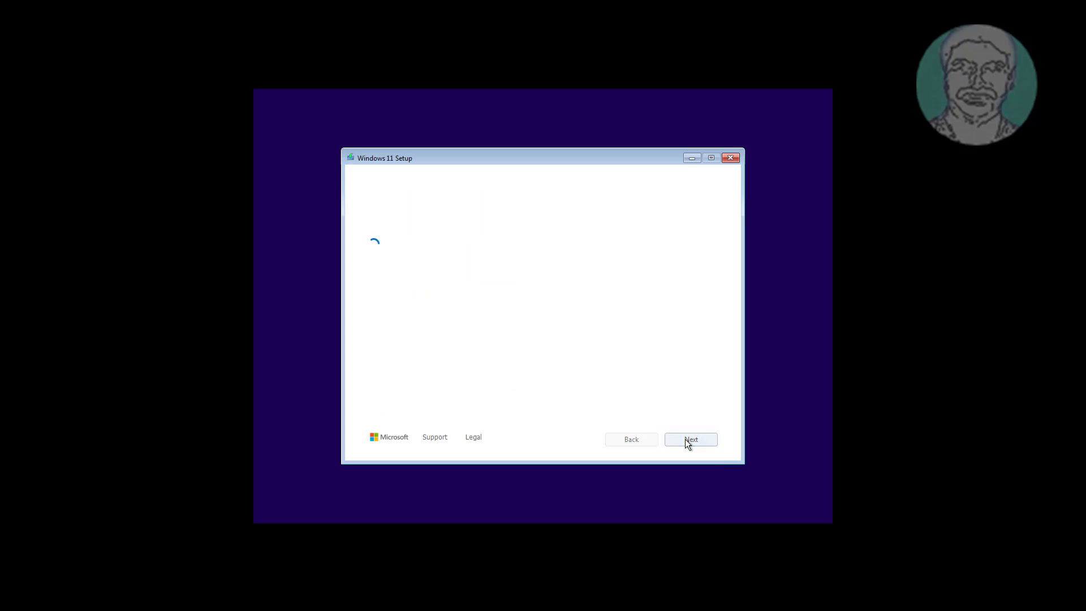
left_click(691, 439)
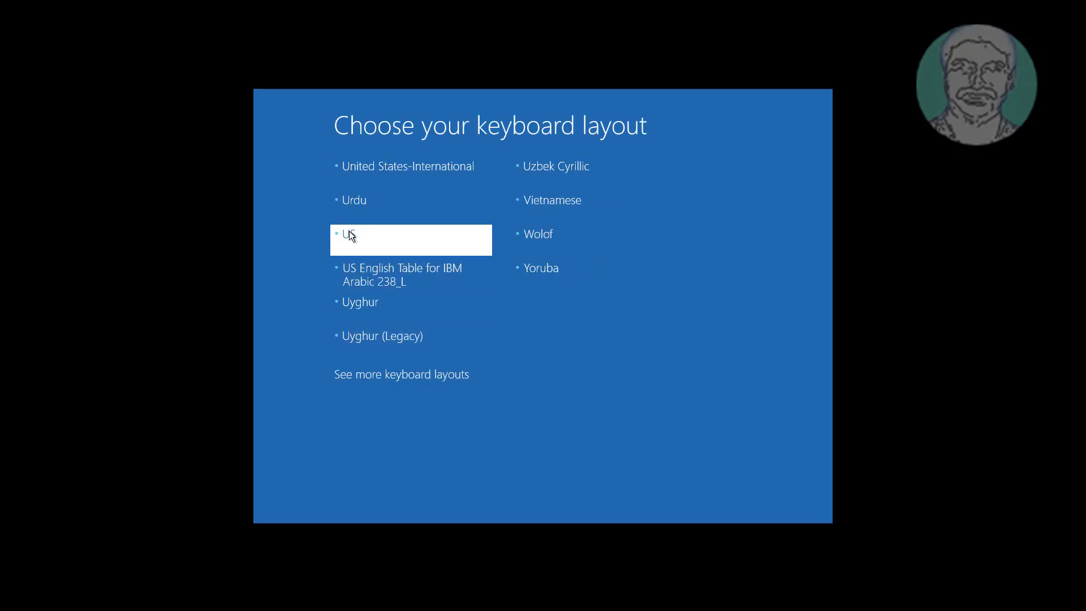
Step: Pick the US keyboard layout and reach an administrator Command Prompt via Troubleshoot
left_click(409, 240)
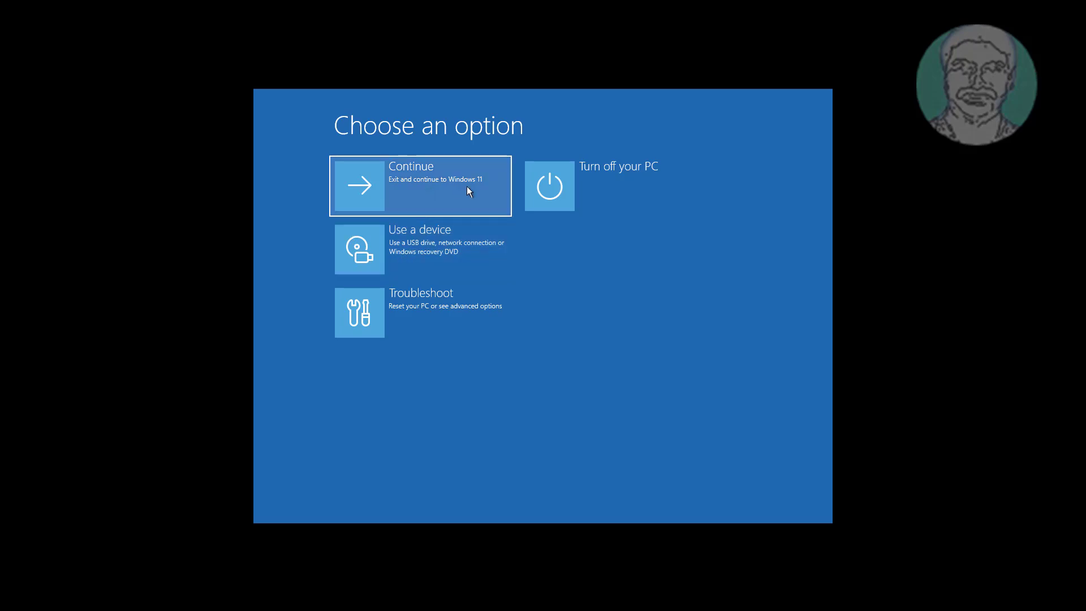
left_click(420, 313)
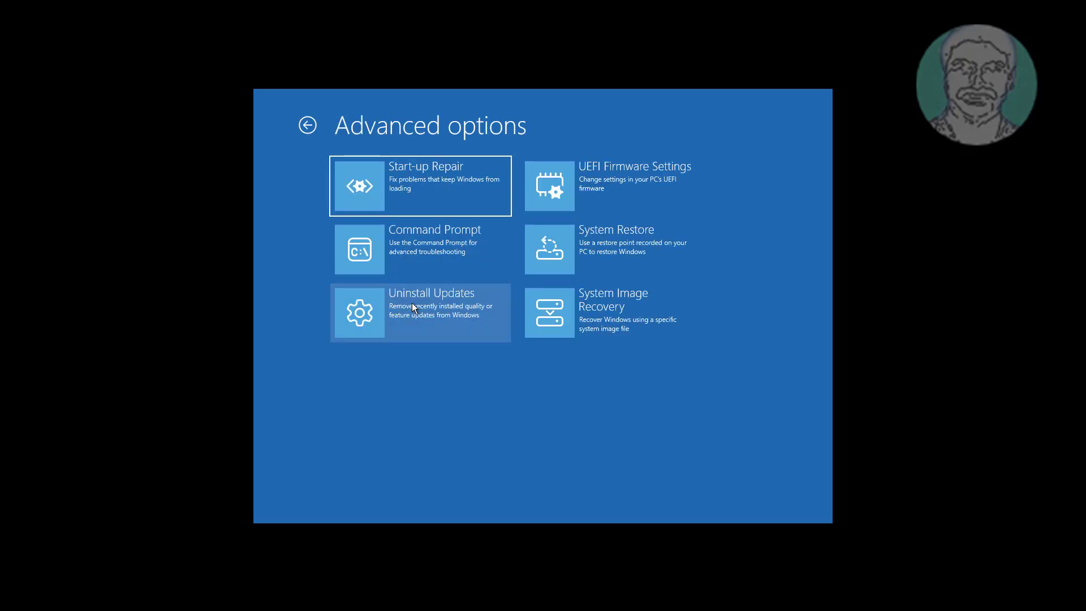
left_click(420, 249)
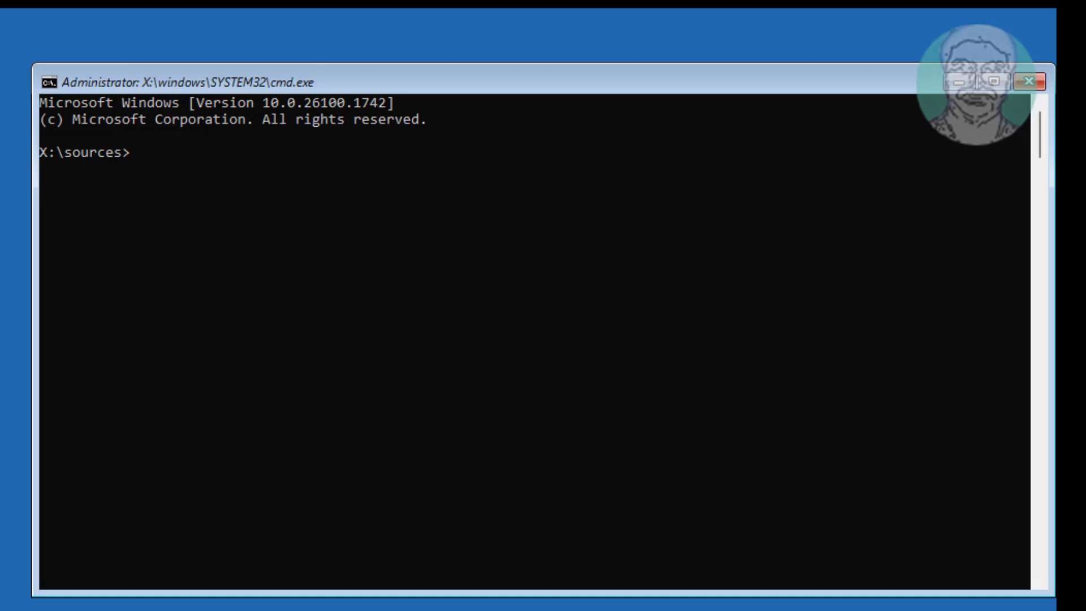
Step: Start DiskPart, list the disks, select disk 0 and list its volumes
type("diskpart")
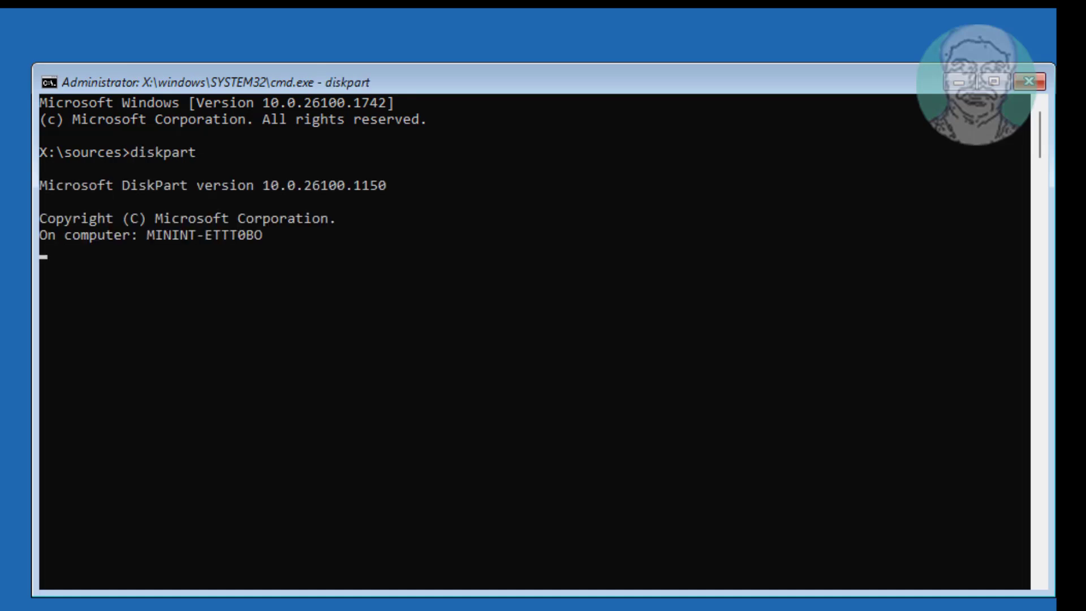
type("list disk")
type("sel")
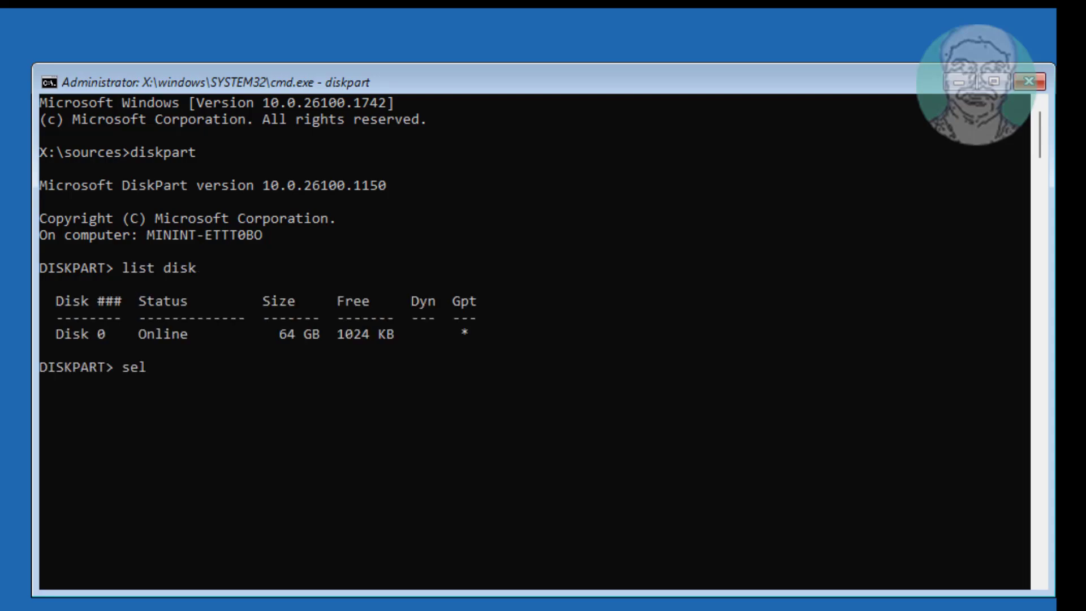
type("ect disk 0")
type("list vol")
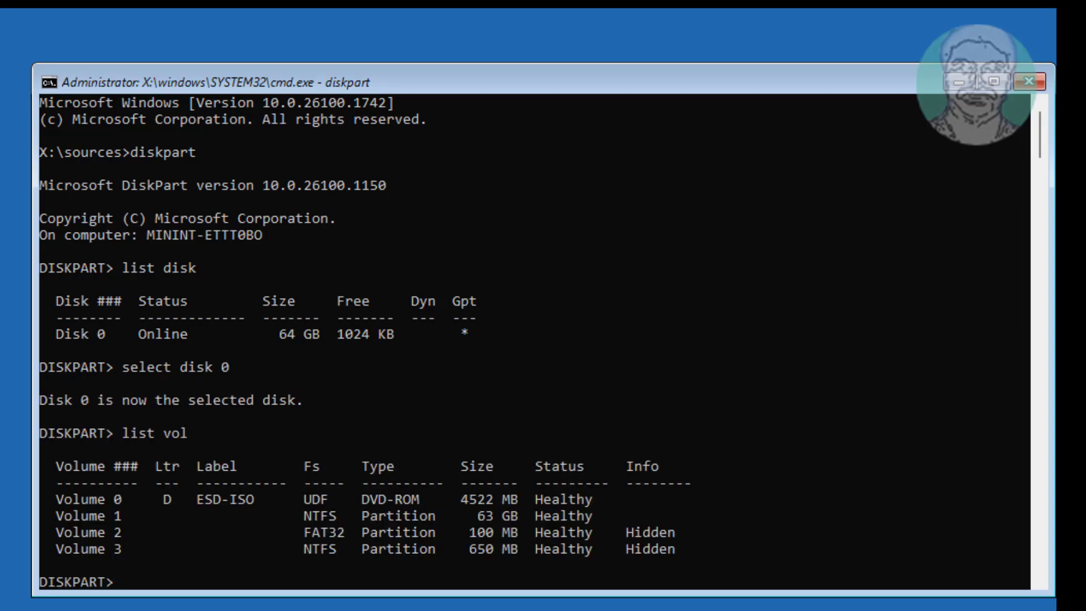
mouse_move(66, 551)
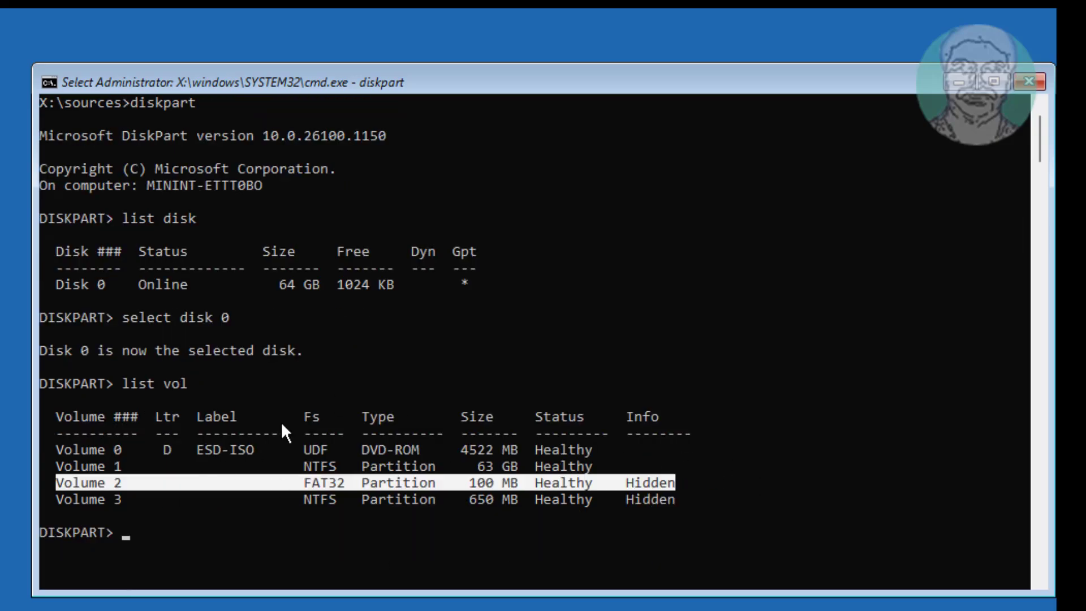
Step: List disk 0's partitions and select partition 1, the 100 MB System partition
type("list part")
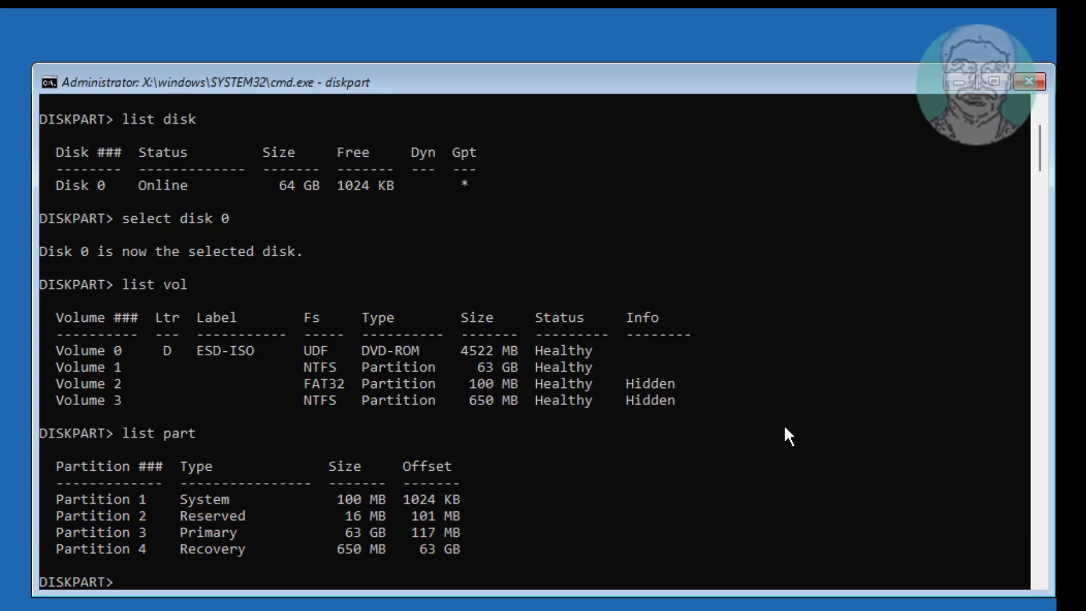
mouse_move(196, 527)
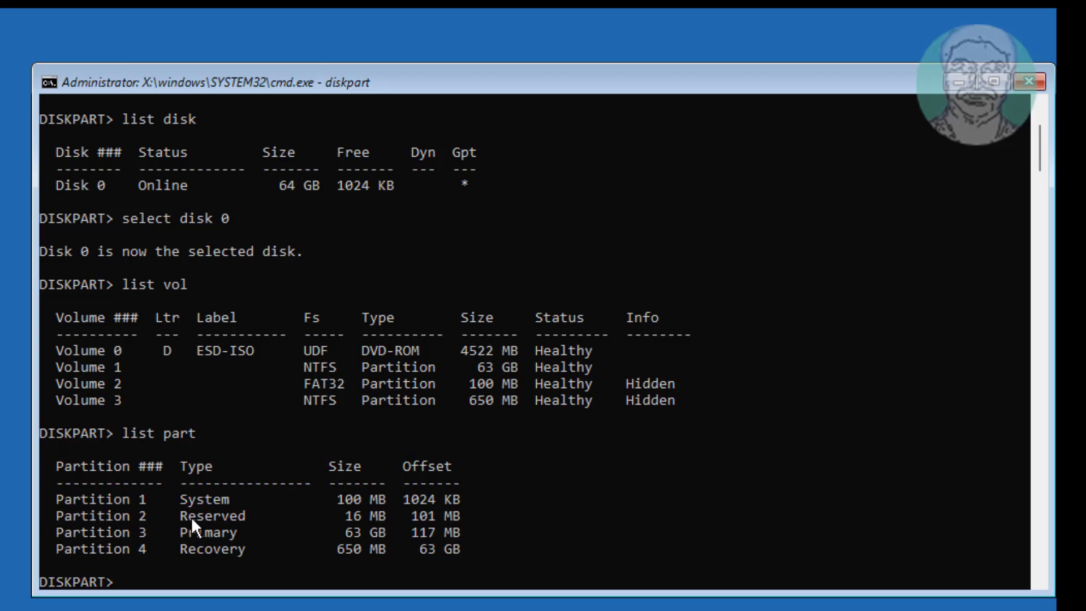
mouse_move(488, 372)
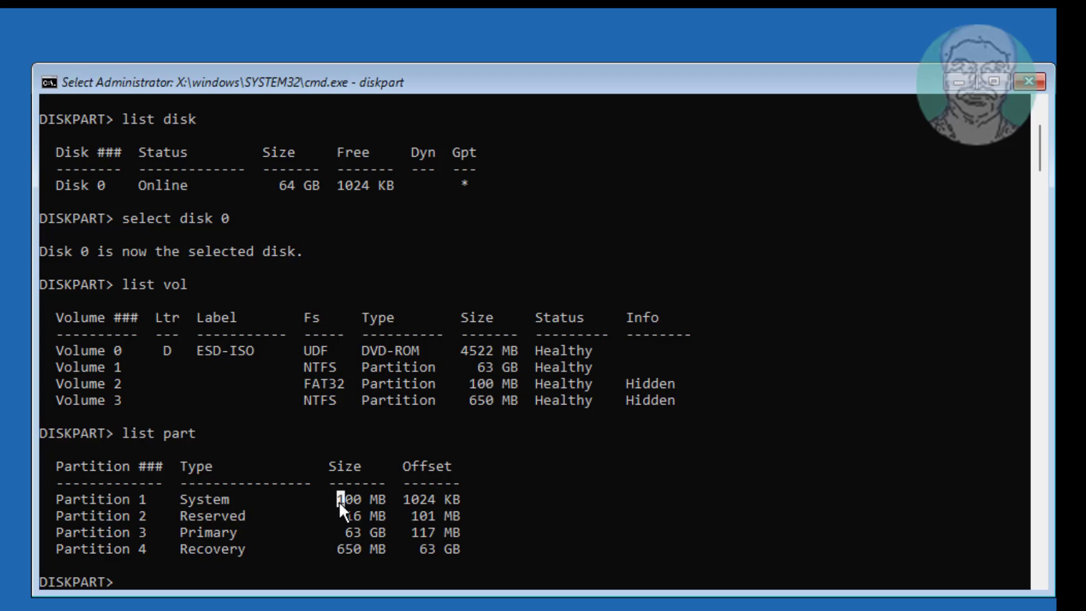
double_click(360, 499)
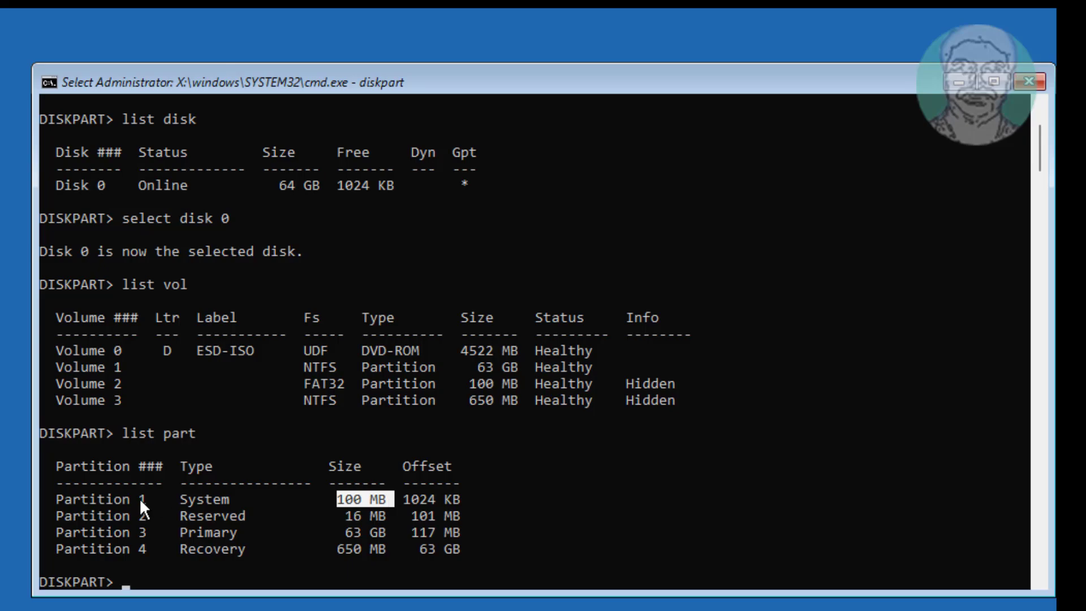
type("select part 1")
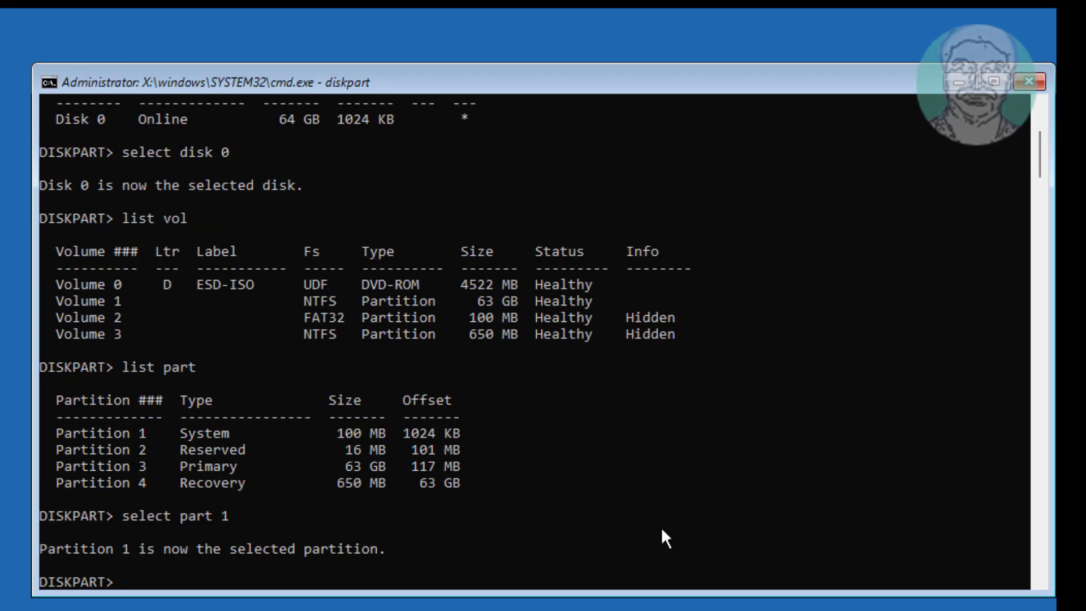
Step: Delete partition 1 with 'del part override' and relist to confirm only partitions 2-4 remain
type("del part")
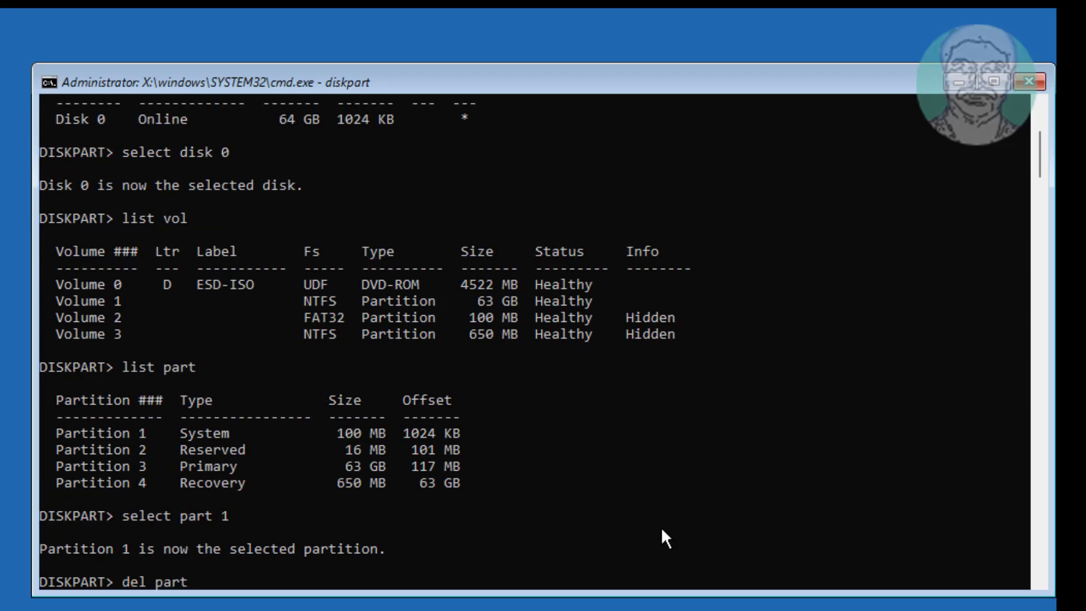
type("override")
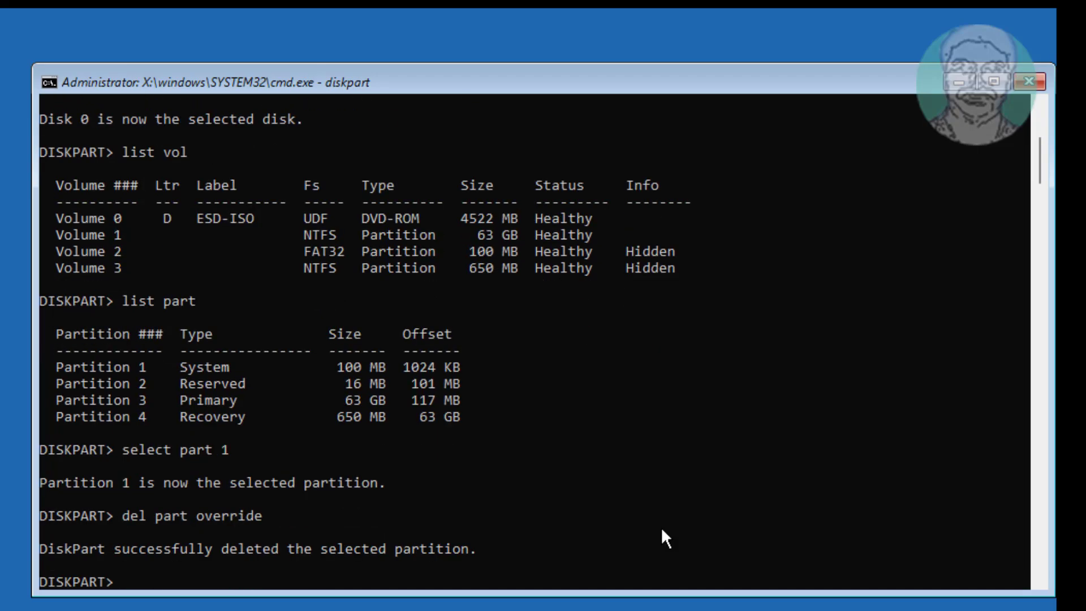
type("l")
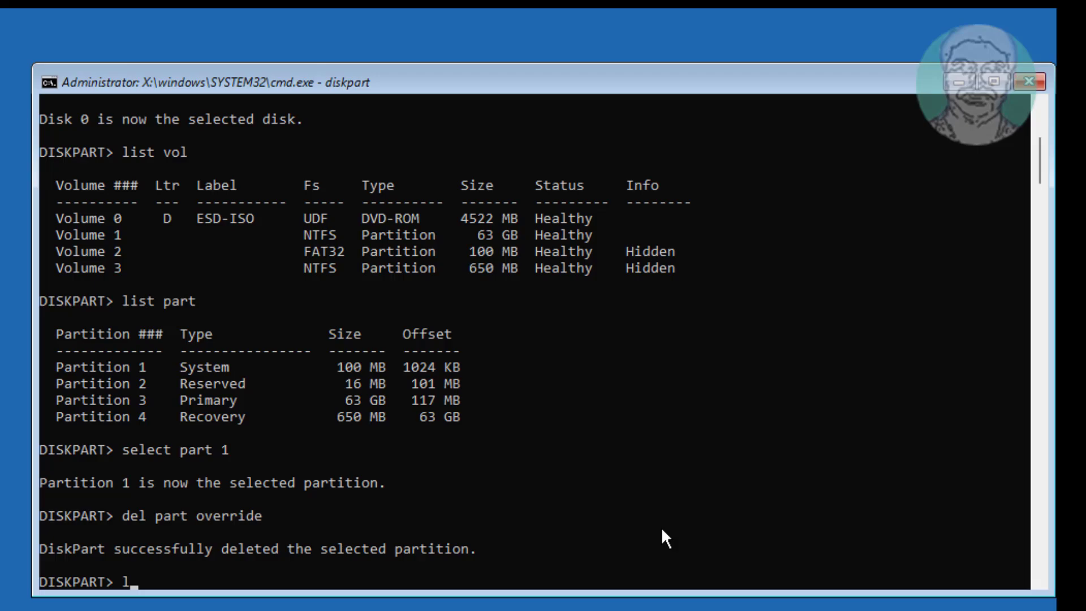
key("Return")
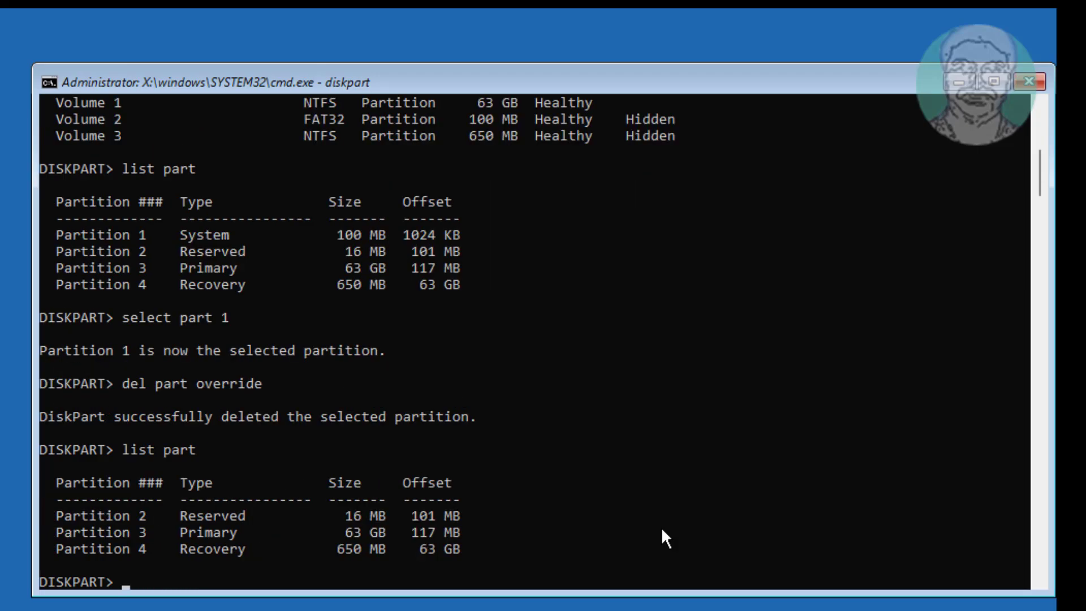
Step: Create a new EFI partition with 'create part efi'
type("create p")
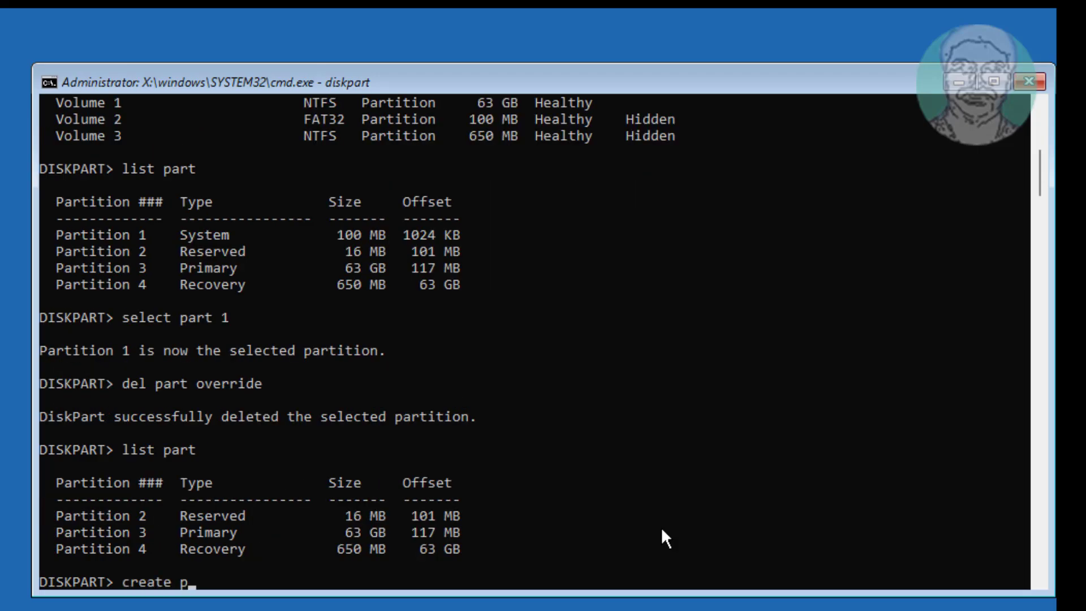
type("art efi")
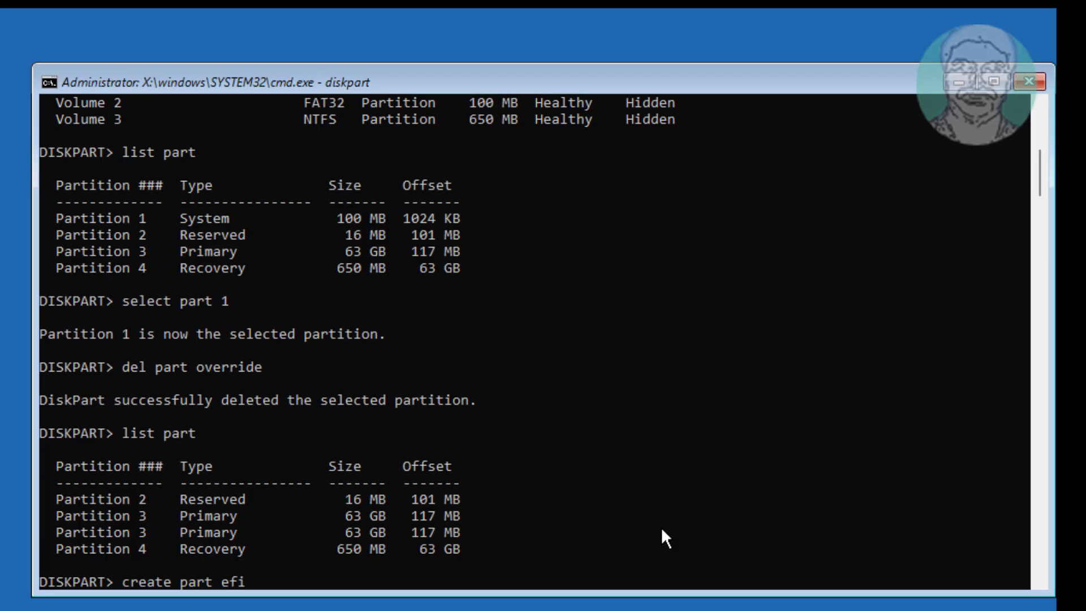
key("Return")
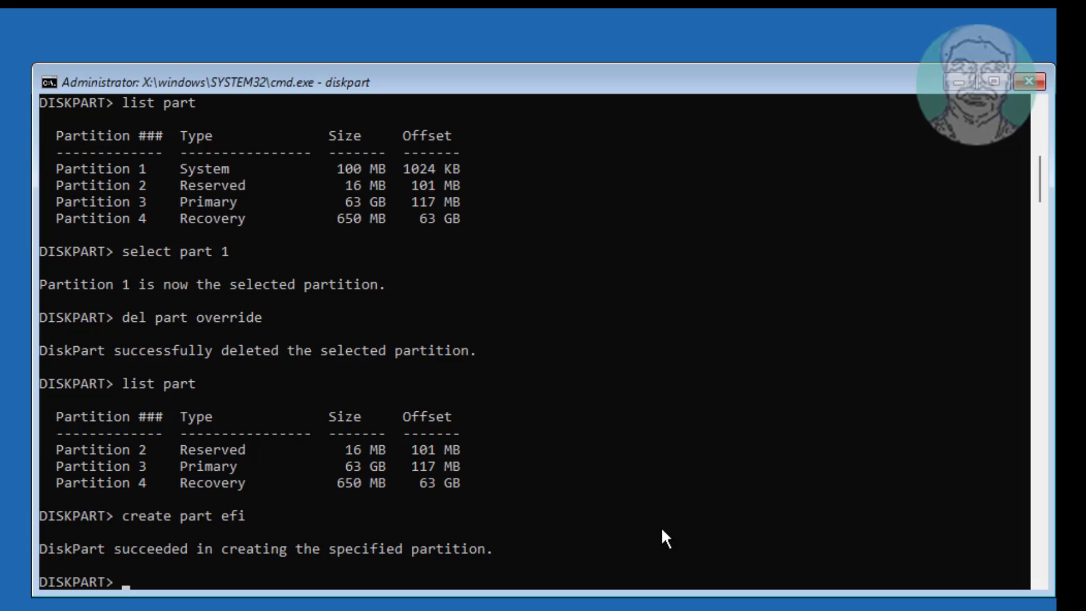
Step: Quick-format the new partition as FAT32 and relist the partitions showing the 100 MB System partition
type("for")
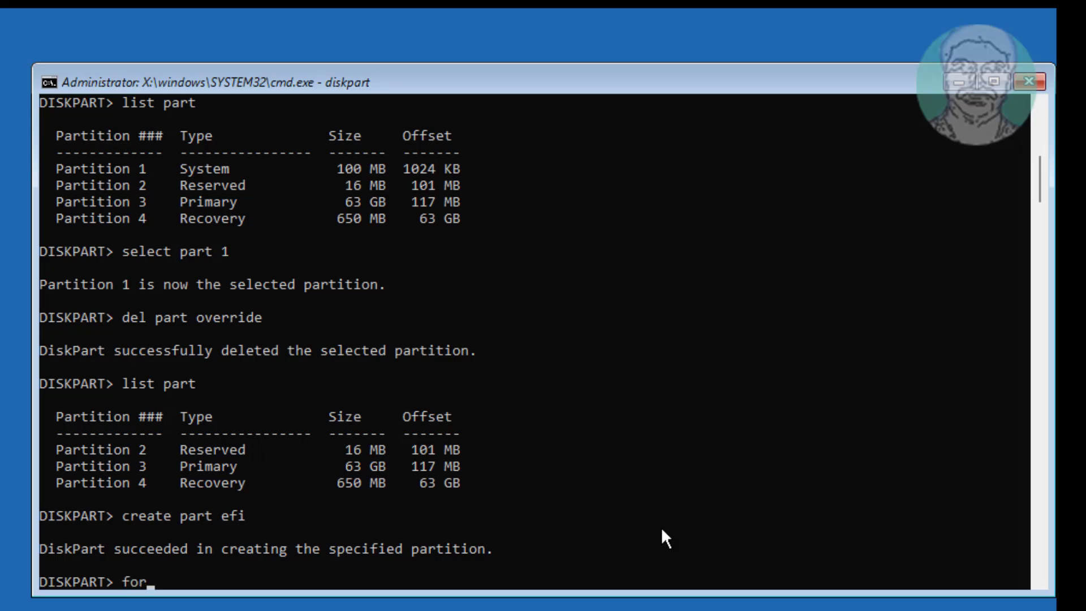
type("mat qui")
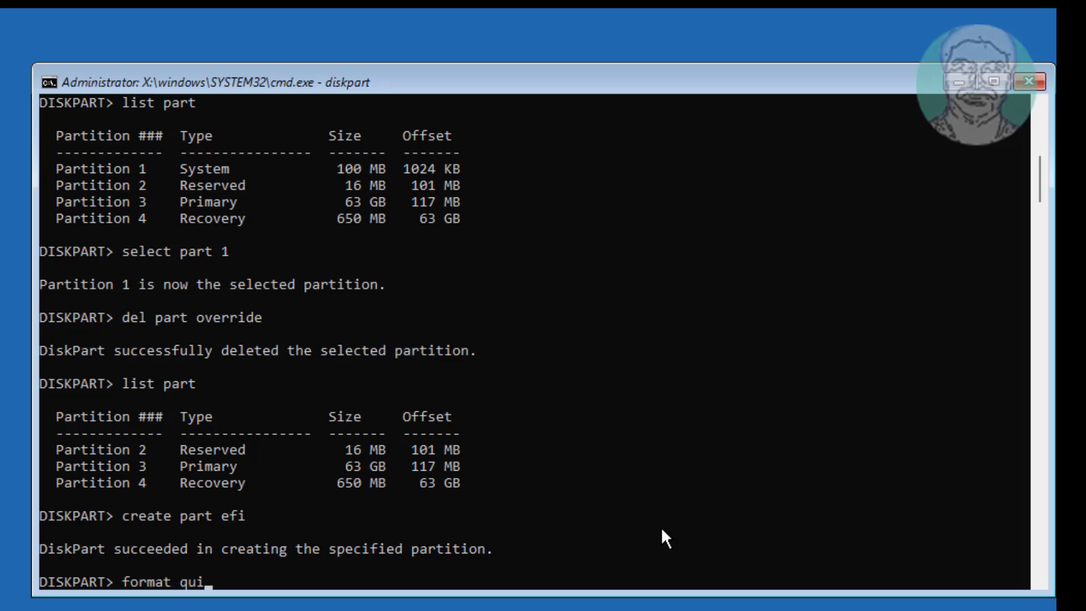
type("ck fs=")
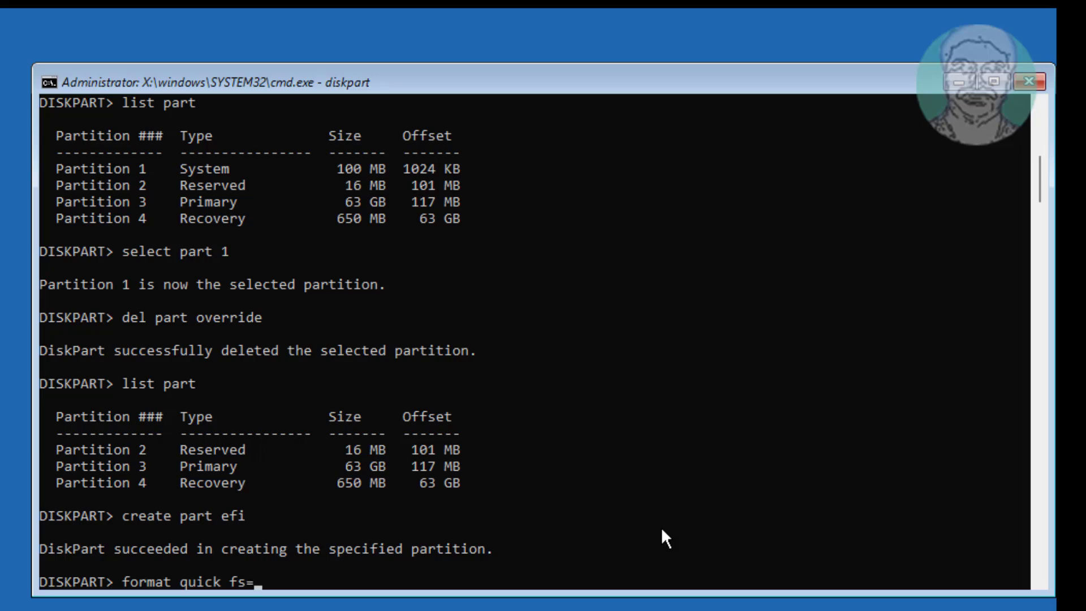
type("fat32")
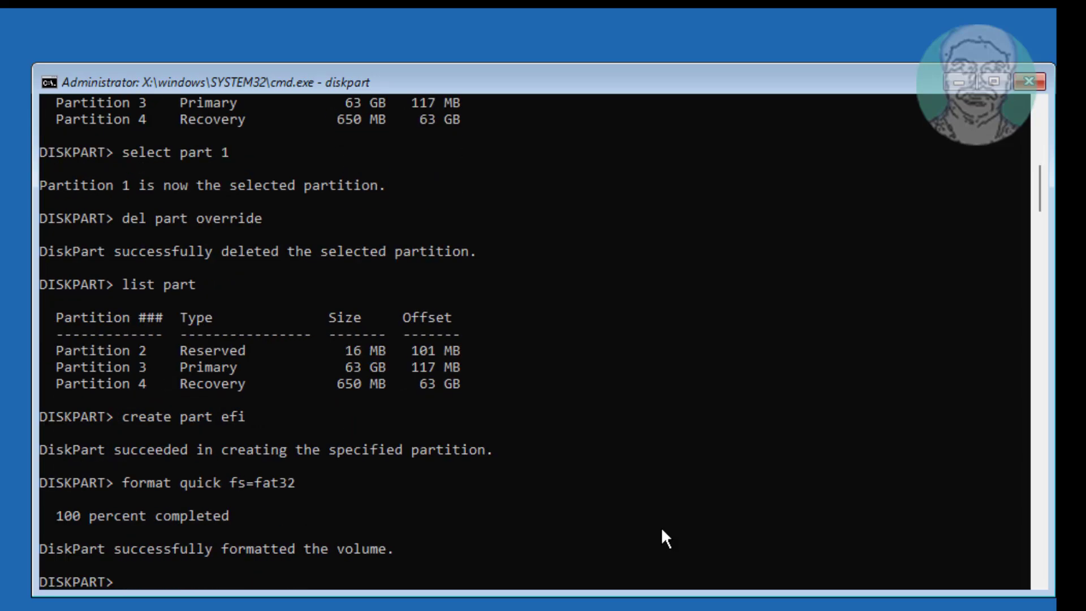
type("list part")
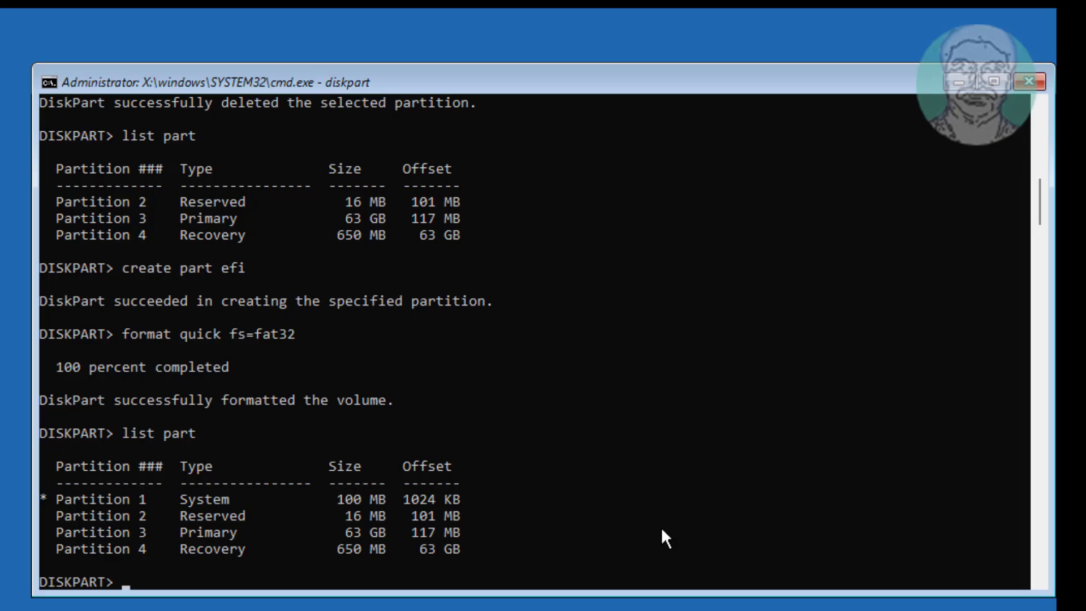
Step: Enter 'assign letter=m' for the new EFI partition
type("ass")
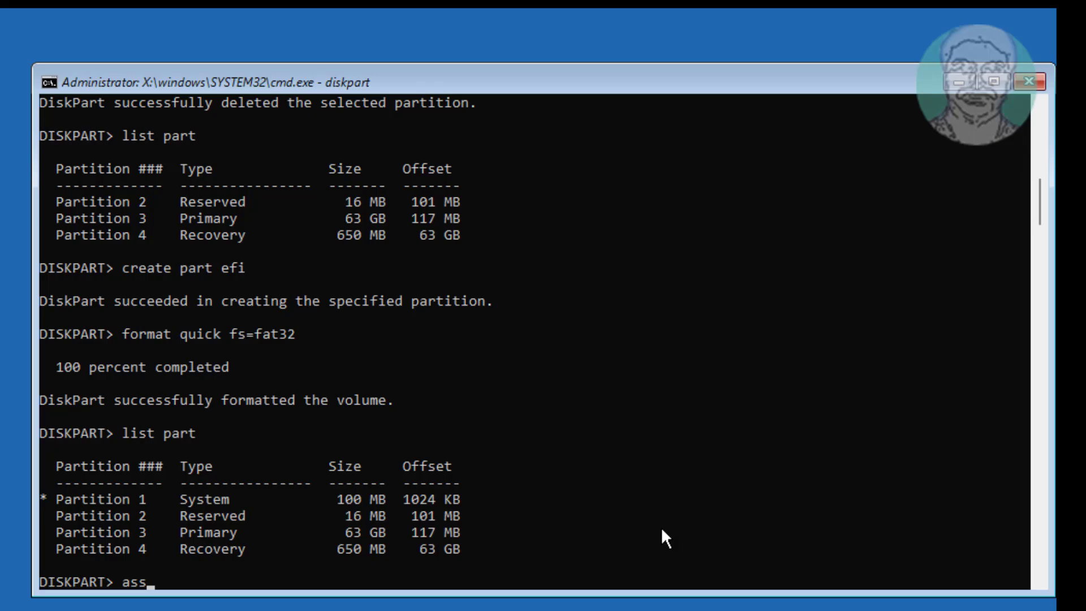
type("ign let")
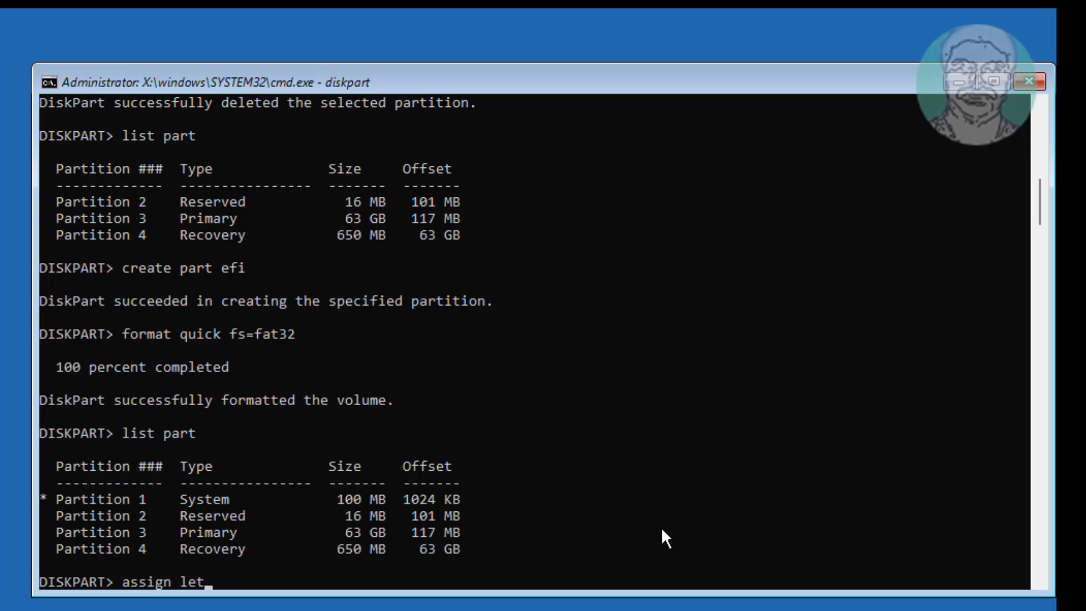
type("ter=")
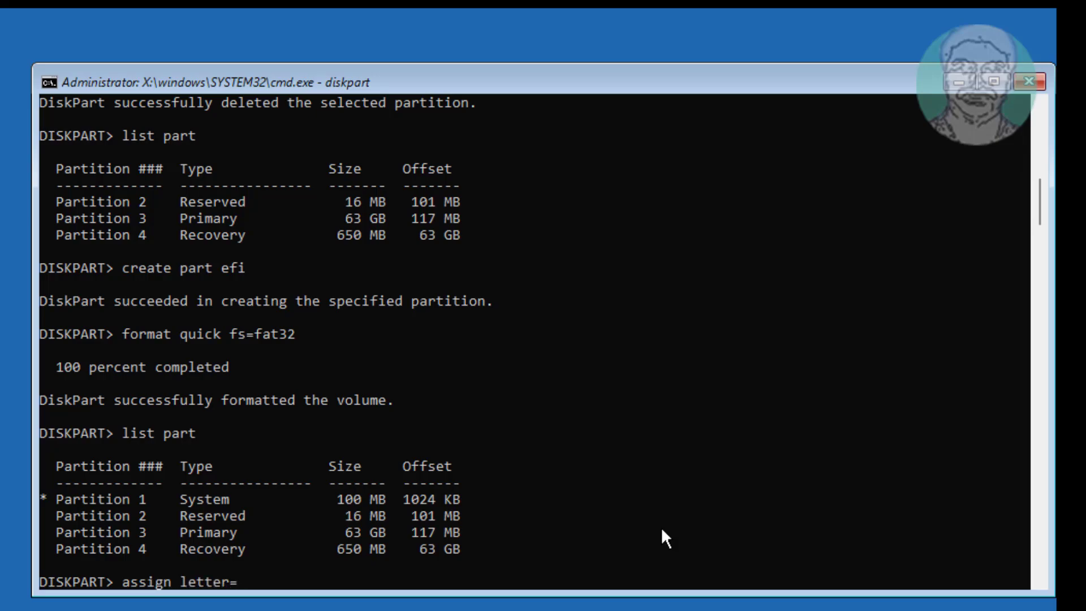
type("m")
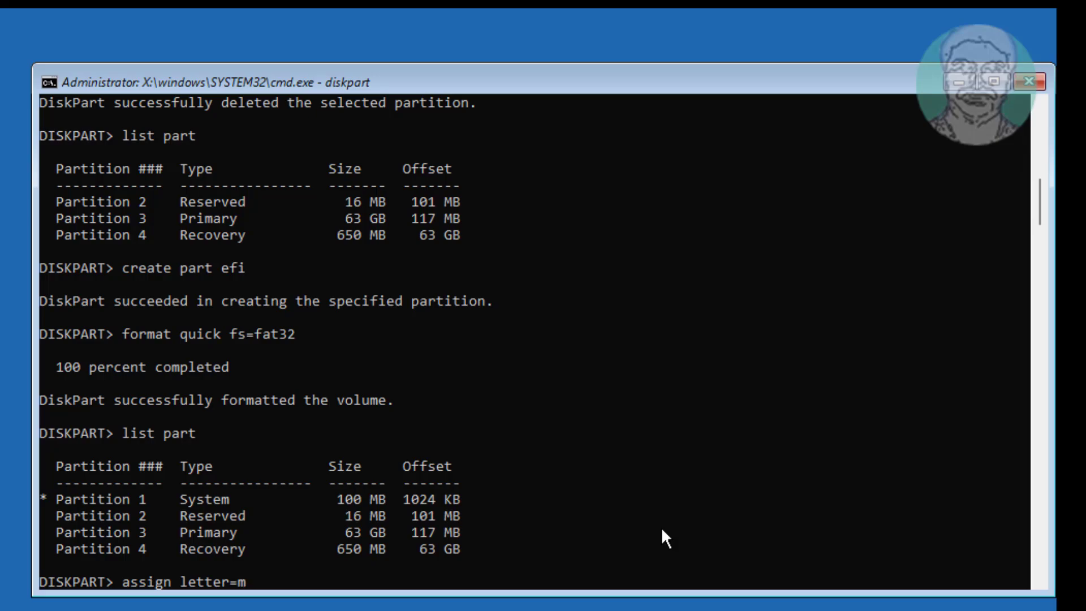
key("Return")
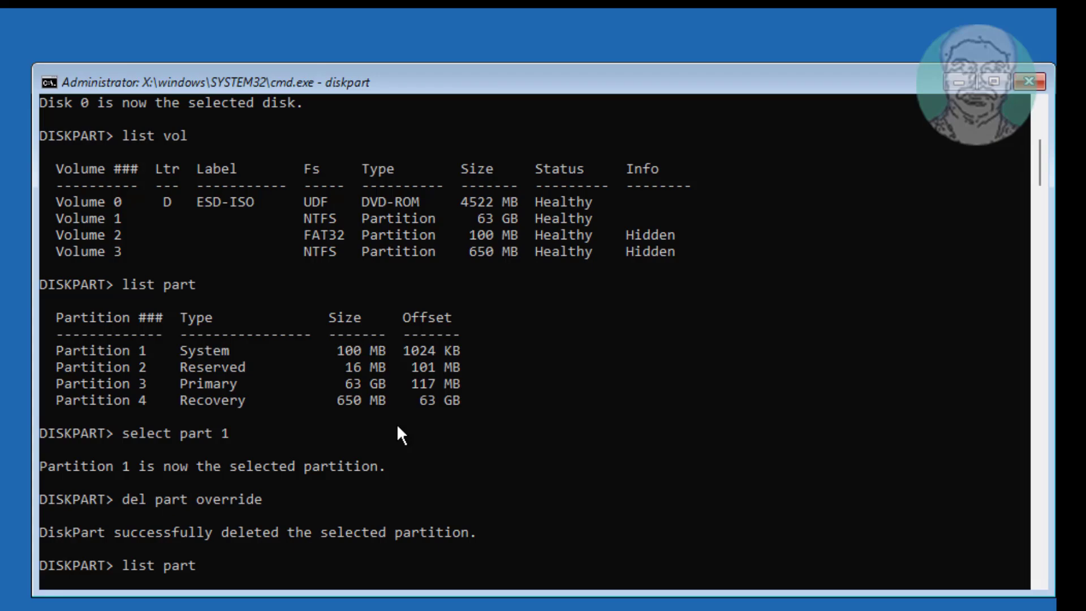
mouse_move(289, 241)
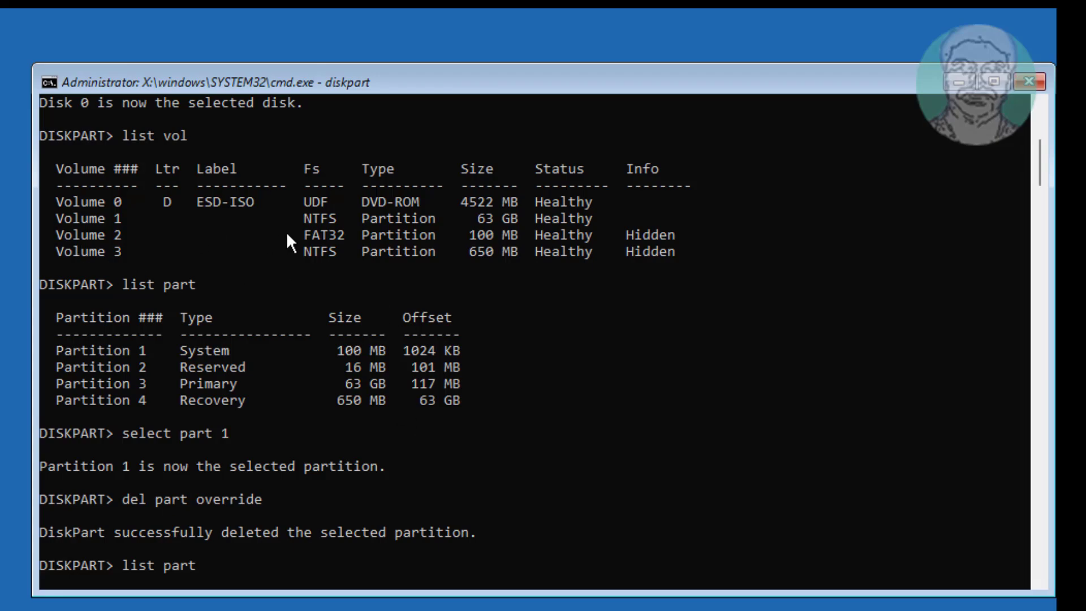
Step: Run the assignment giving the 100 MB FAT32 EFI volume drive letter M
scroll("down", 3)
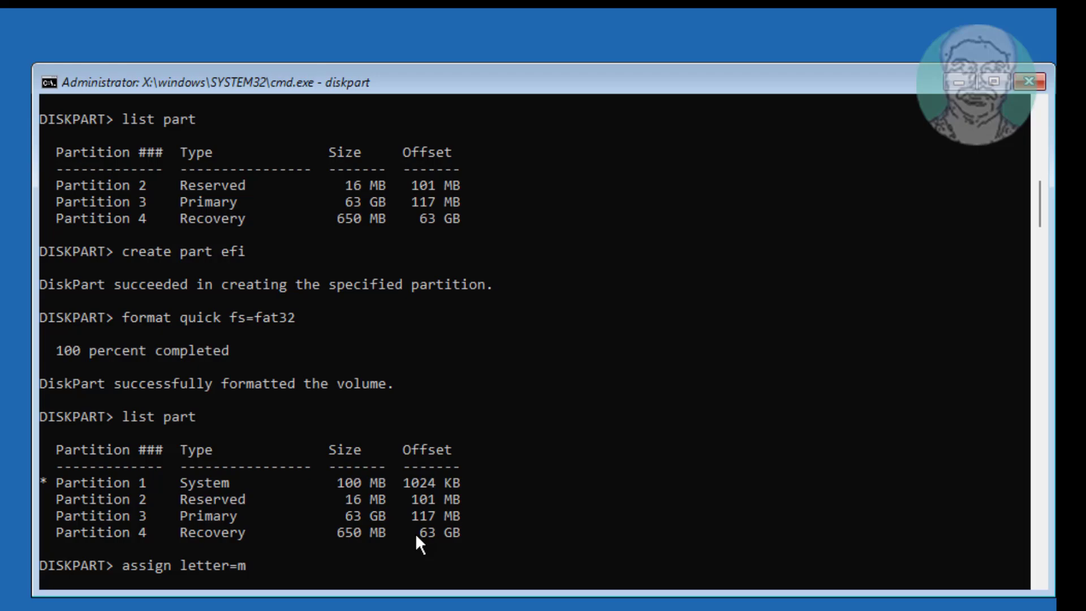
key("Return")
type("list vol")
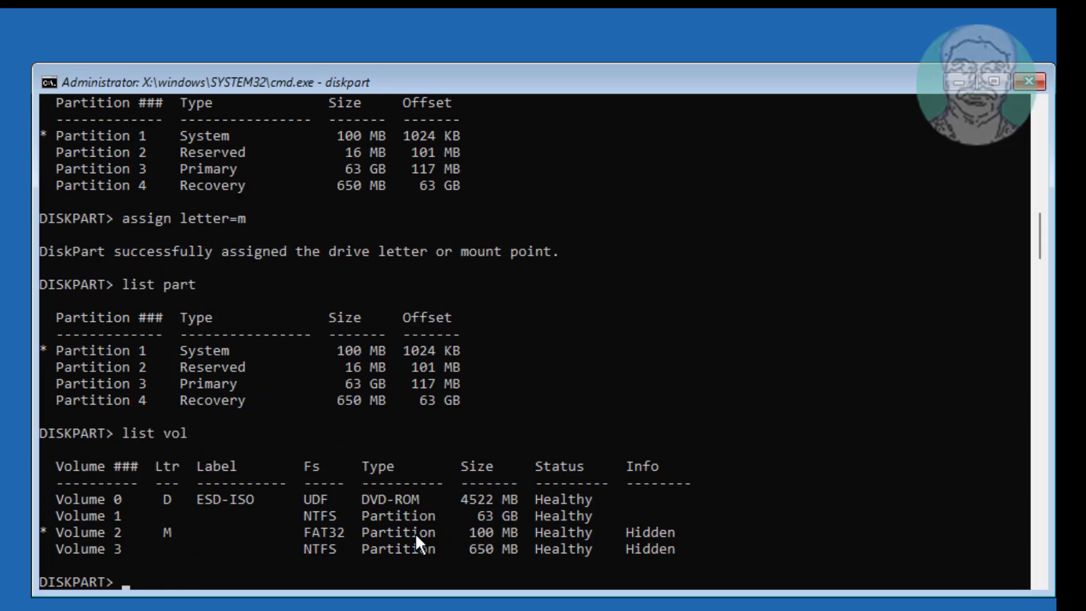
mouse_move(172, 551)
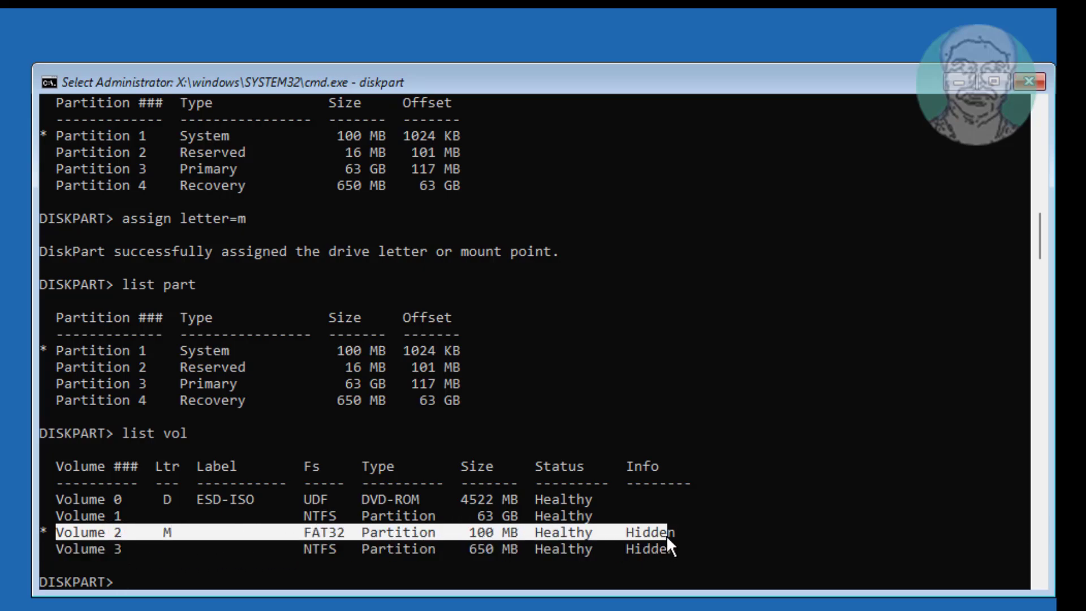
mouse_move(176, 530)
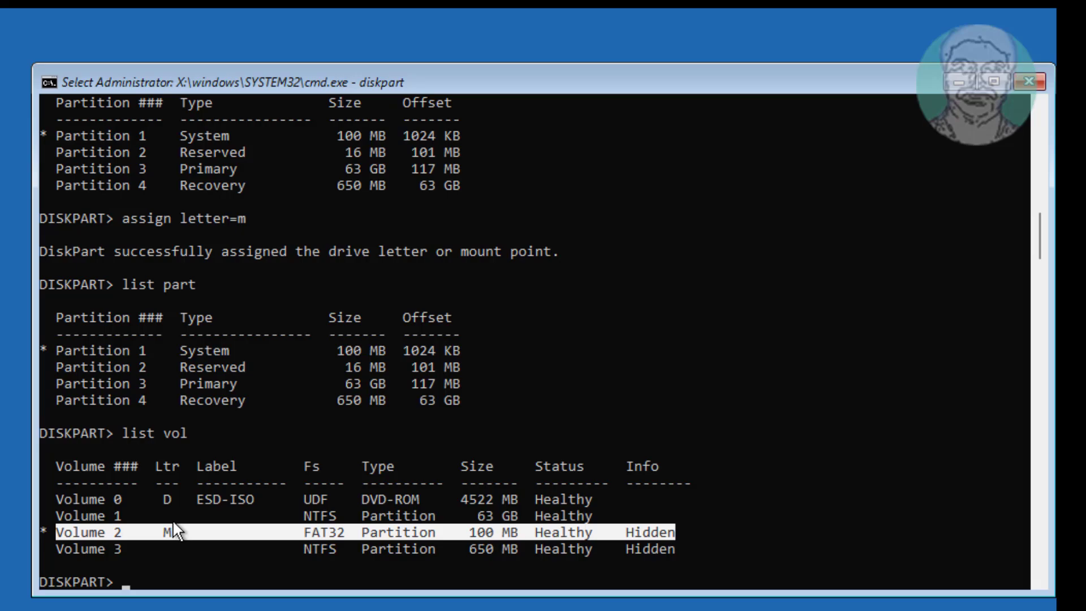
mouse_move(871, 517)
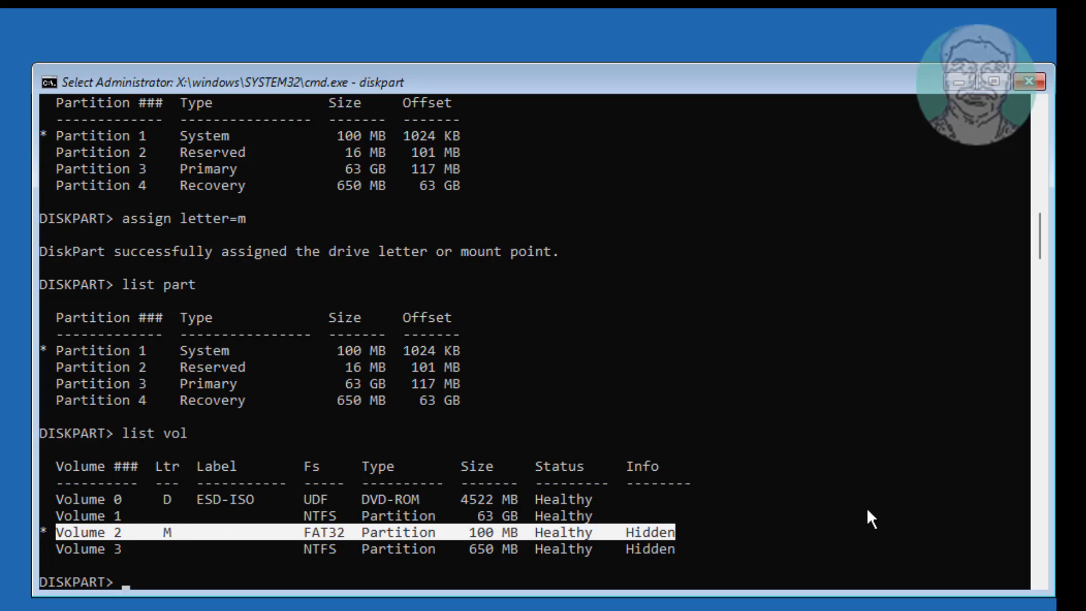
Step: Select volume 1, assign it letter C and list volumes to confirm
type("sel vo")
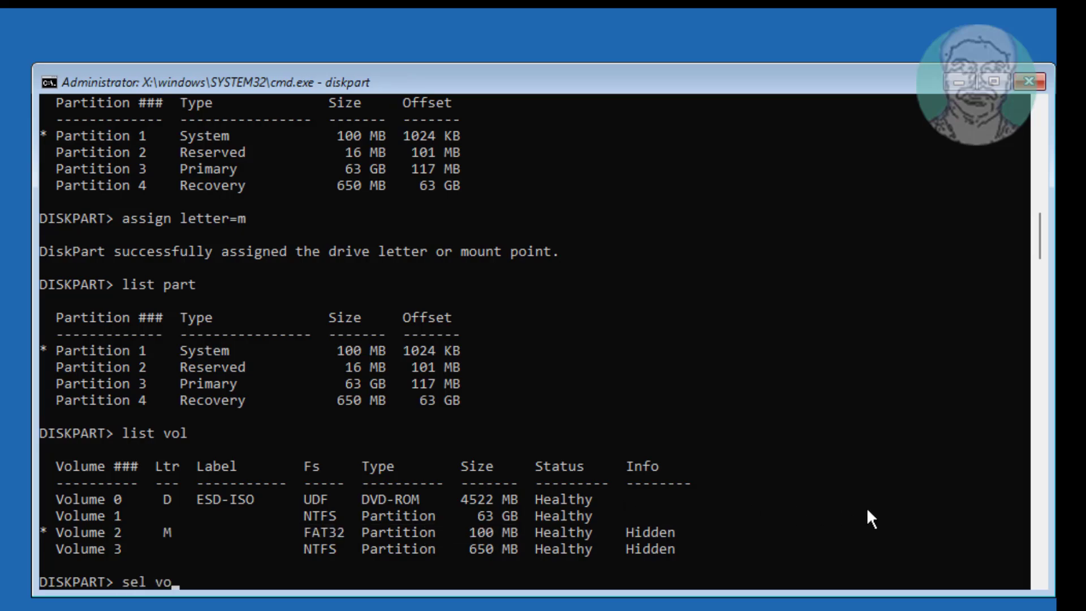
type("l")
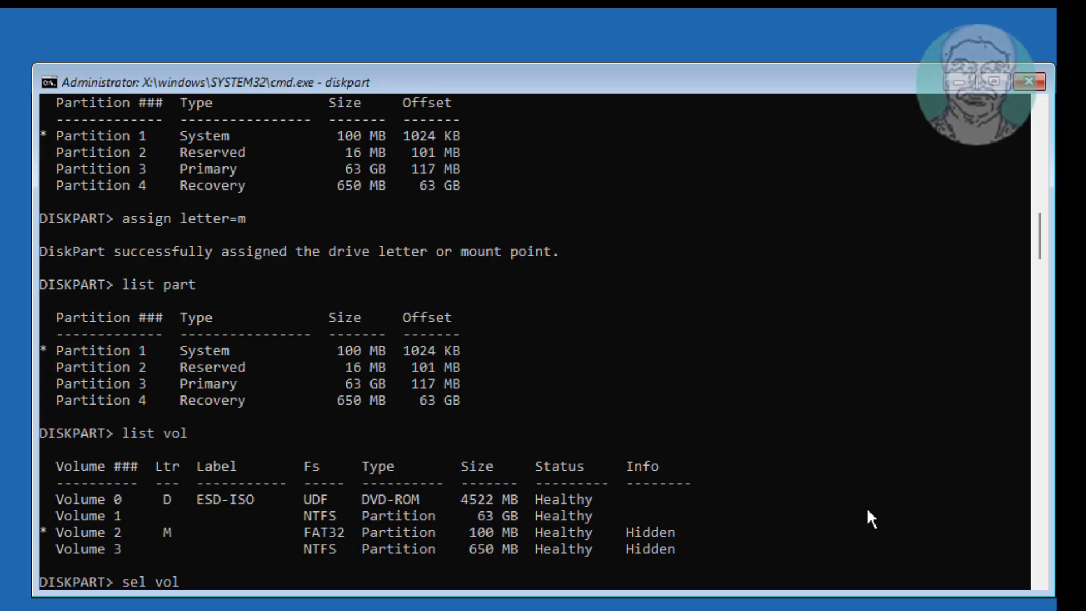
type("1")
type("assign letter=c")
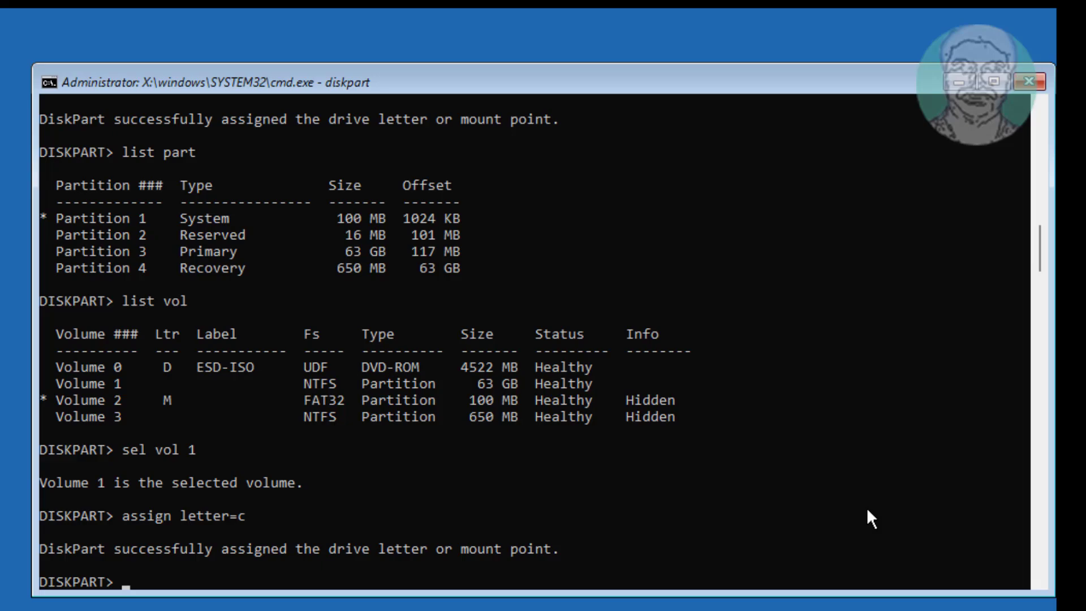
type("lis")
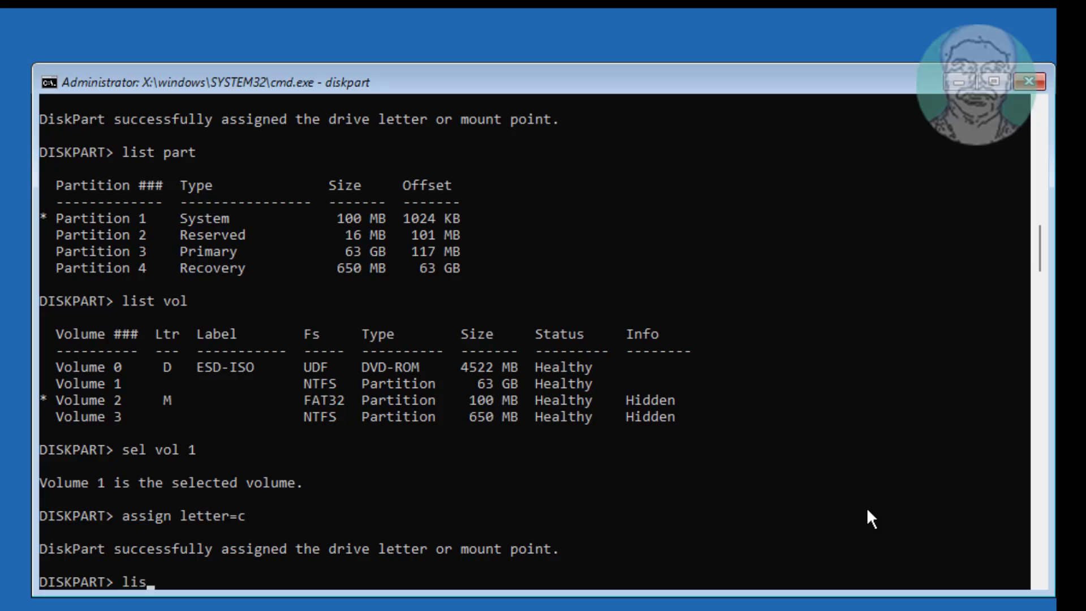
key("Return")
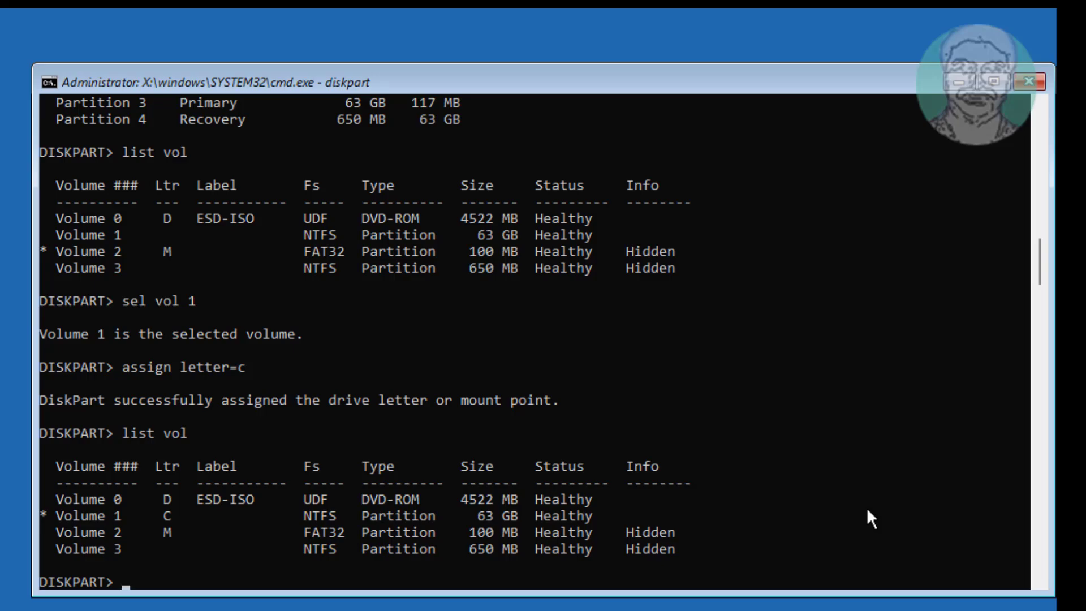
Step: Exit DiskPart, check C: shows the Windows folder, and return to X:
type("exit")
type("dir")
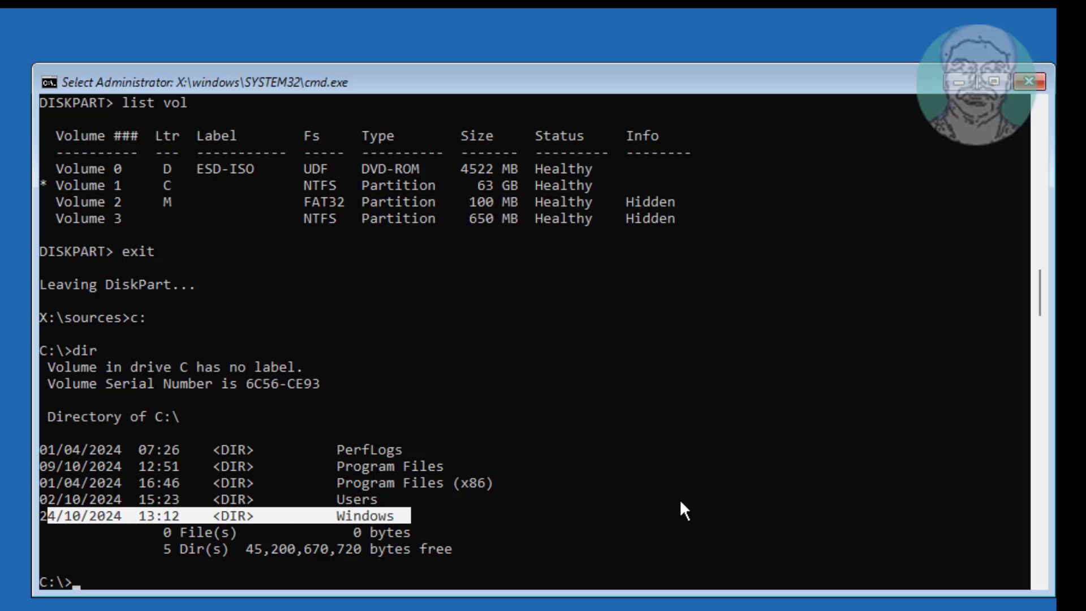
type("x:")
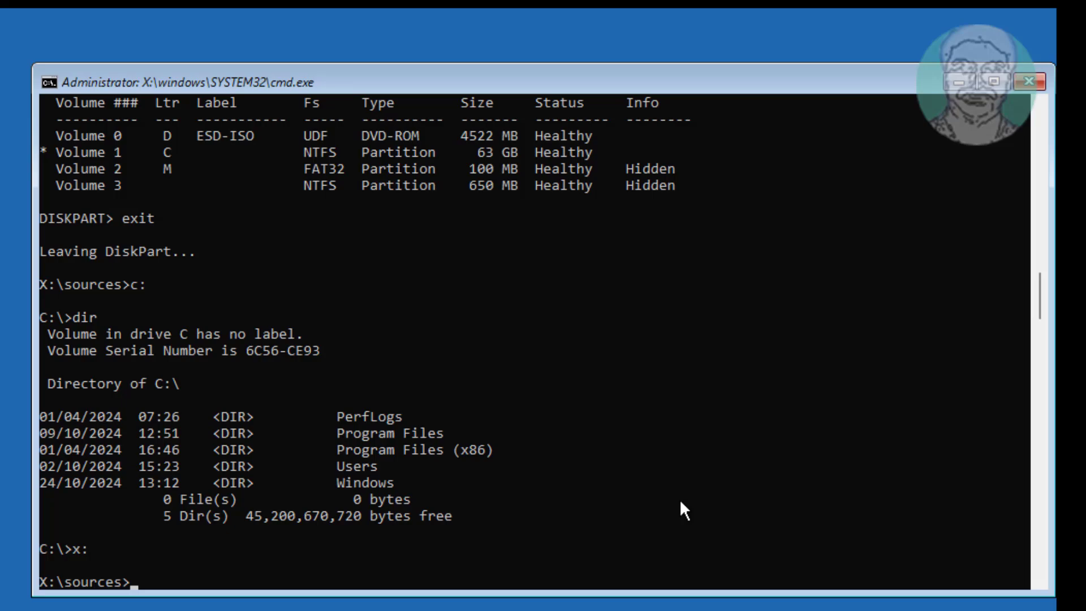
Step: Run 'bcdboot c:\windows /s m: /f uefi' to create UEFI boot files, then exit
type("bcdb")
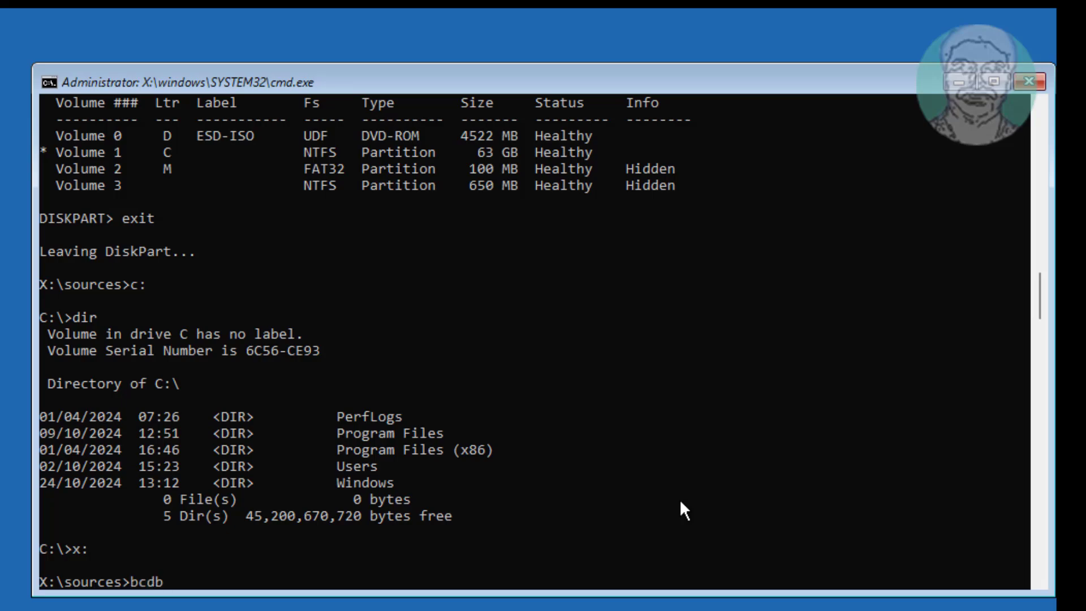
type("oot c:")
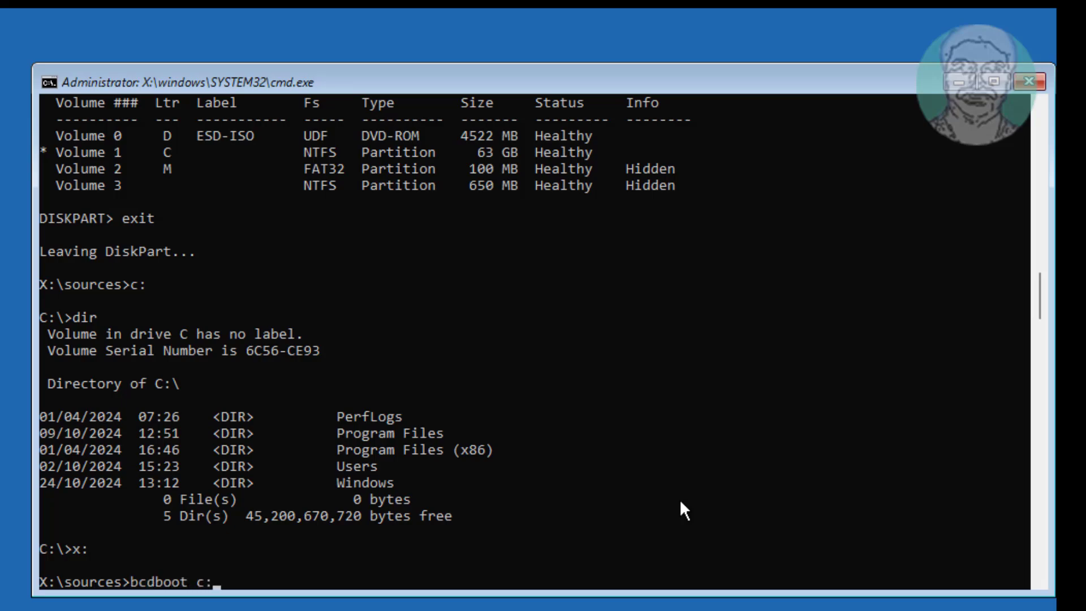
type("\\windows")
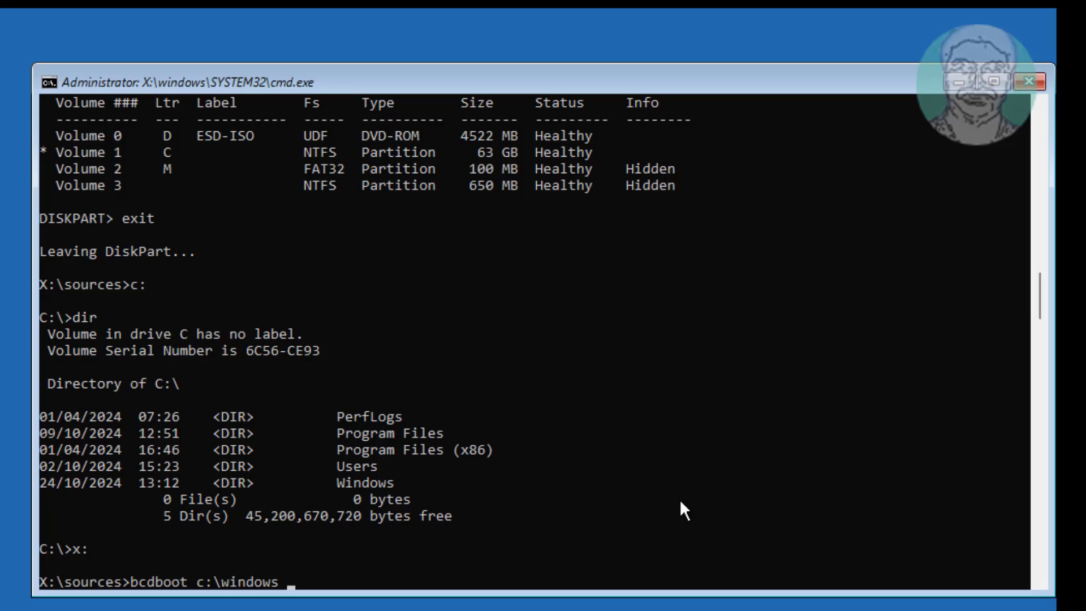
type("/s")
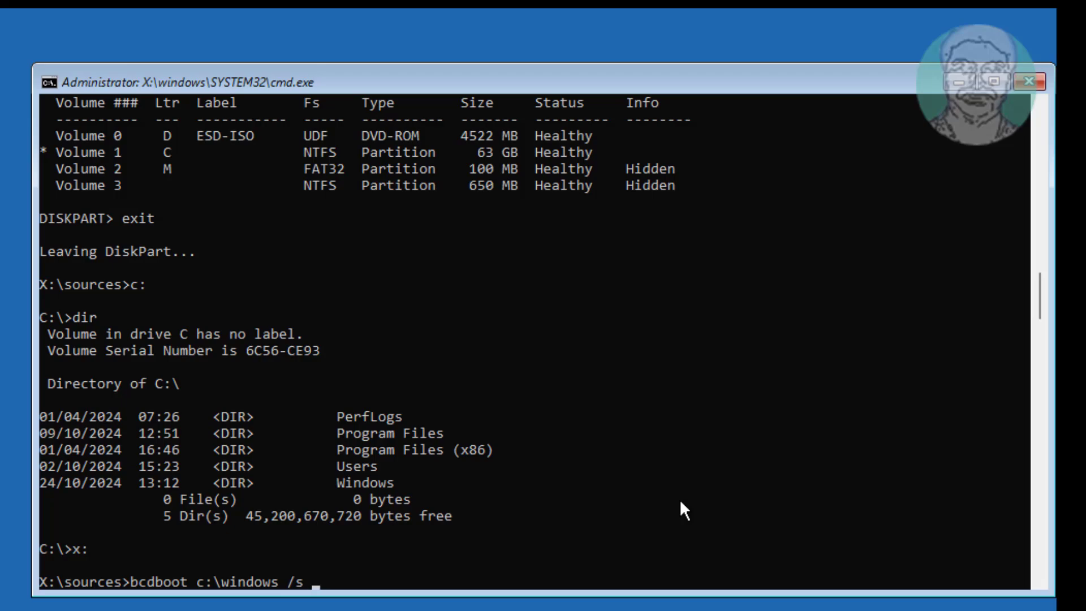
type("m: /f")
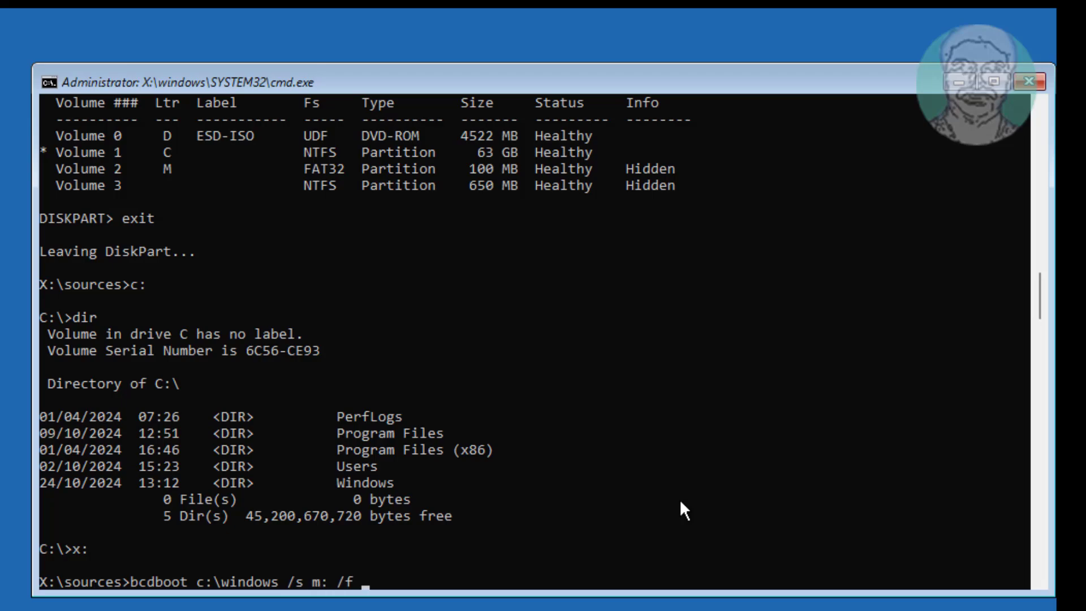
type("ue")
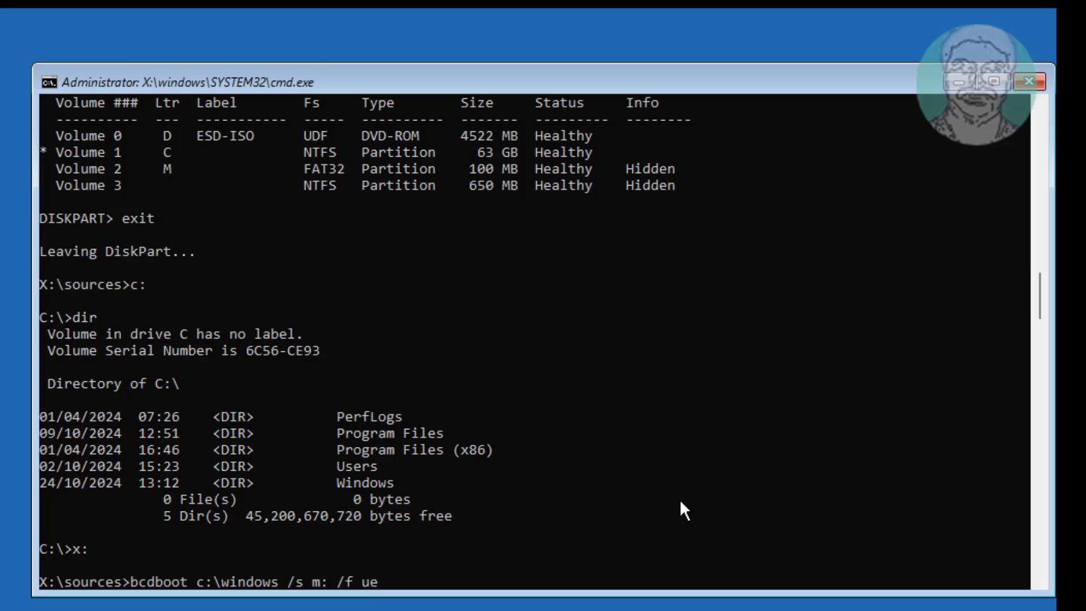
type("fi")
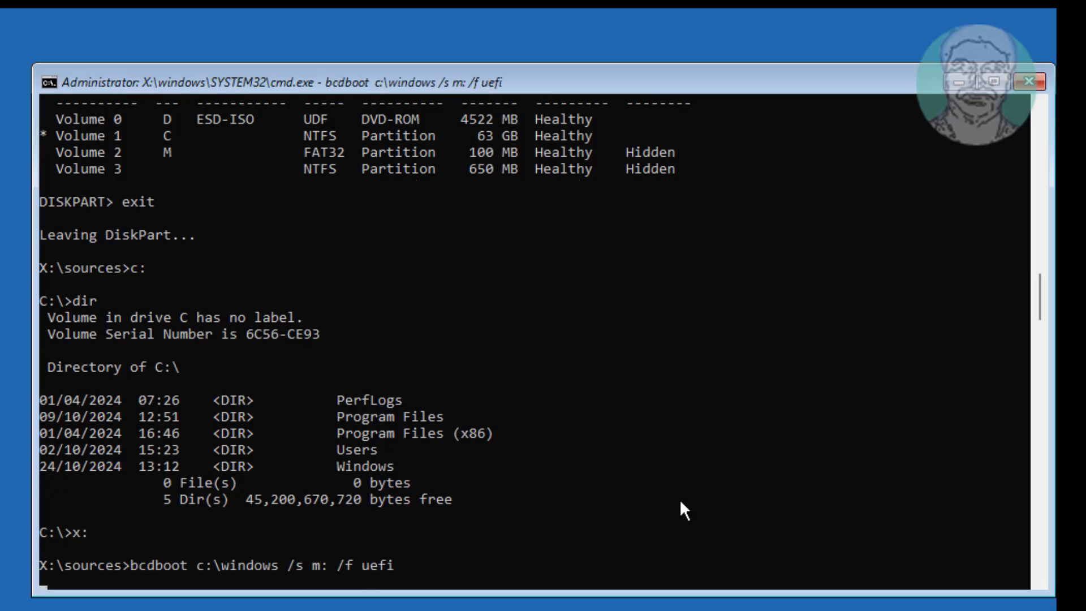
key("Return")
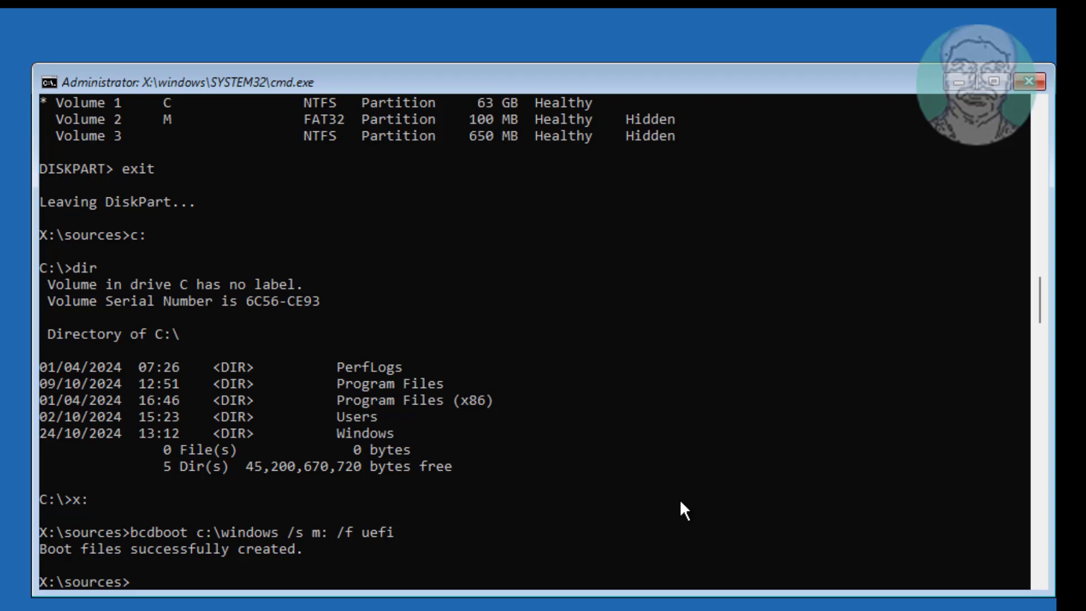
type("exit")
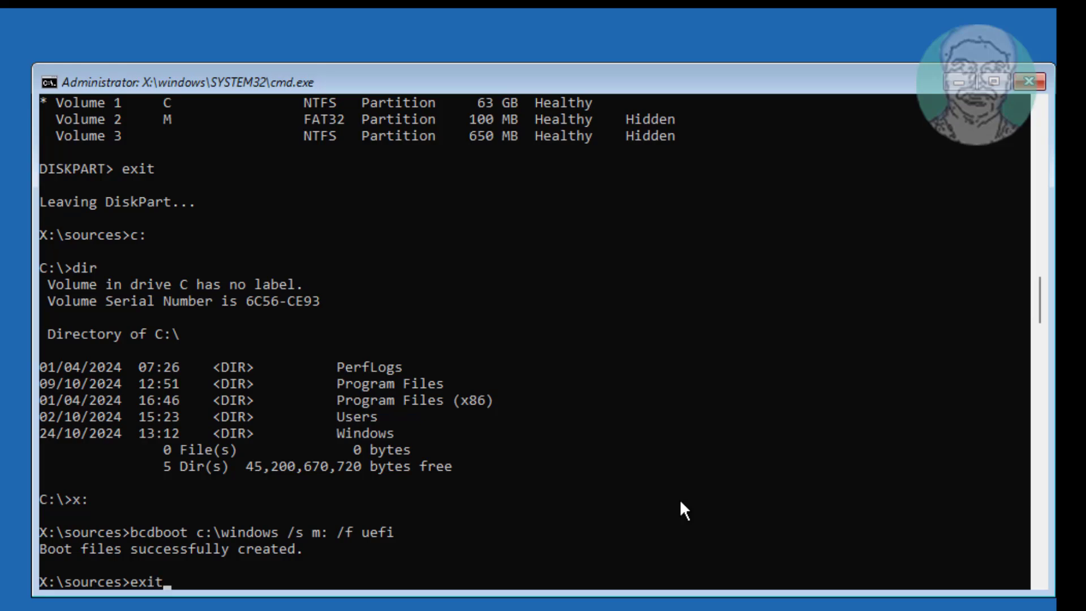